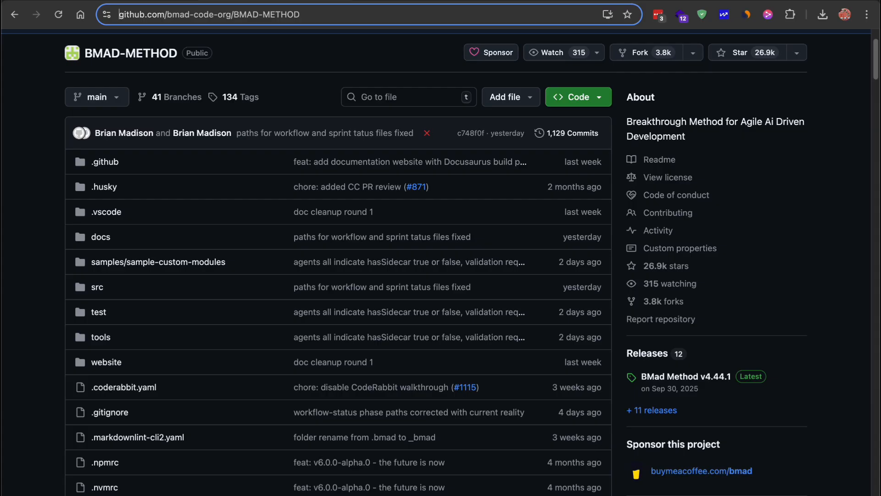
Scroll through the BMAD-METHOD and Spec Kit READMEs and the Anthropic context engineering article
scroll("down", 3)
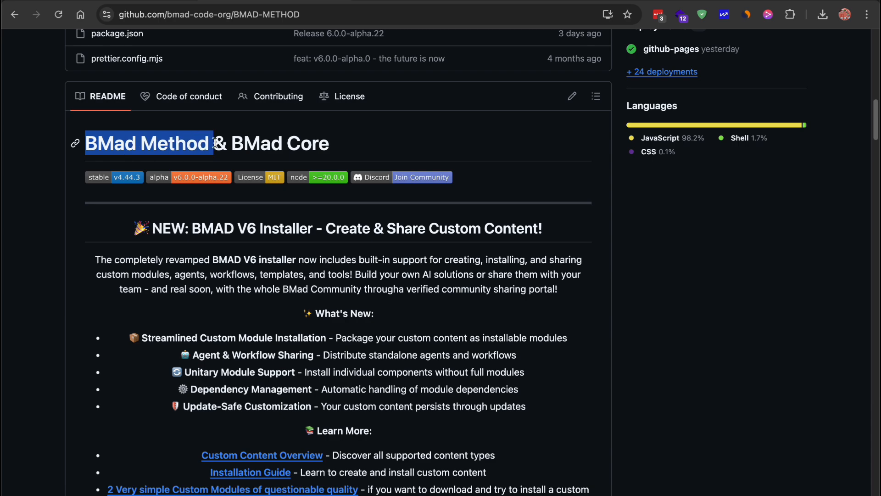
scroll("down", 3)
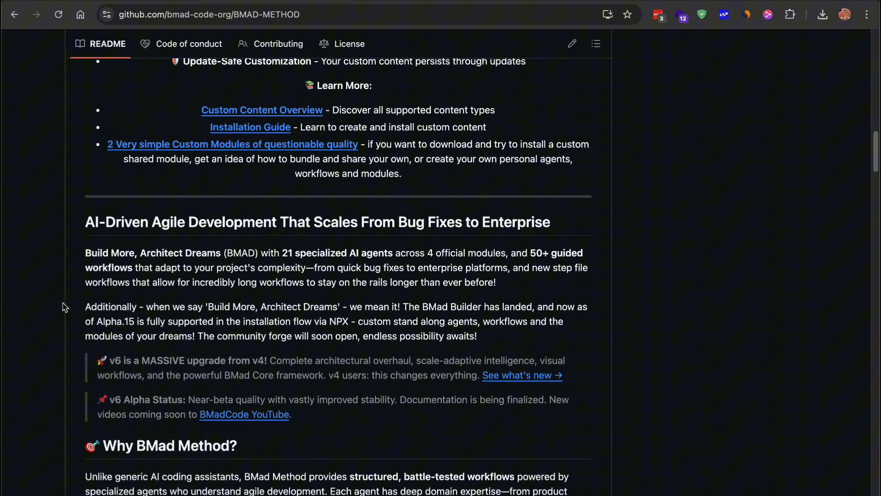
scroll("down", 3)
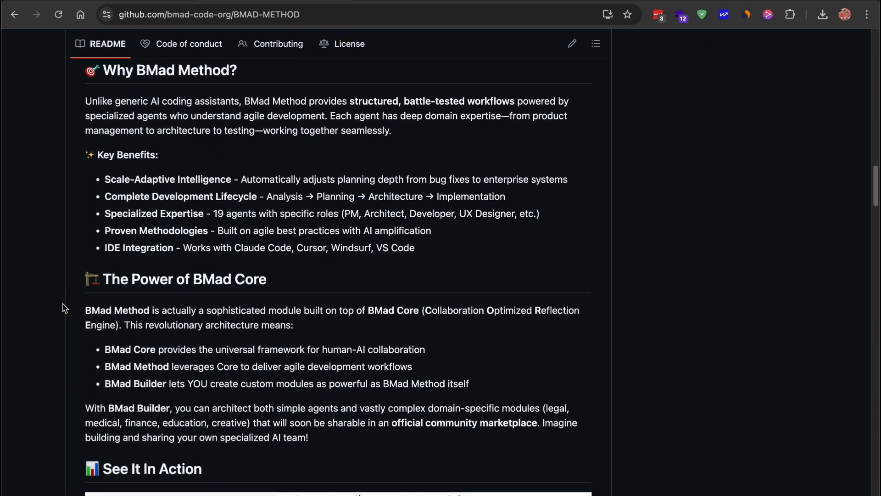
scroll("down", 3)
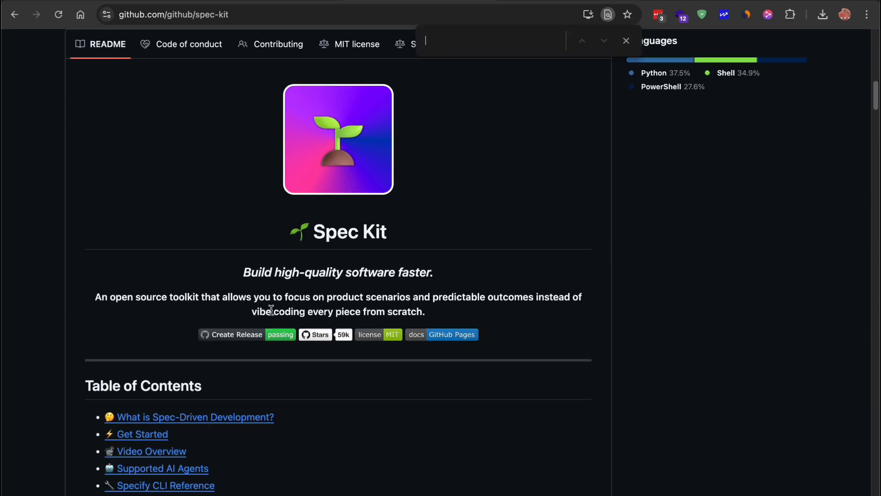
scroll("down", 3)
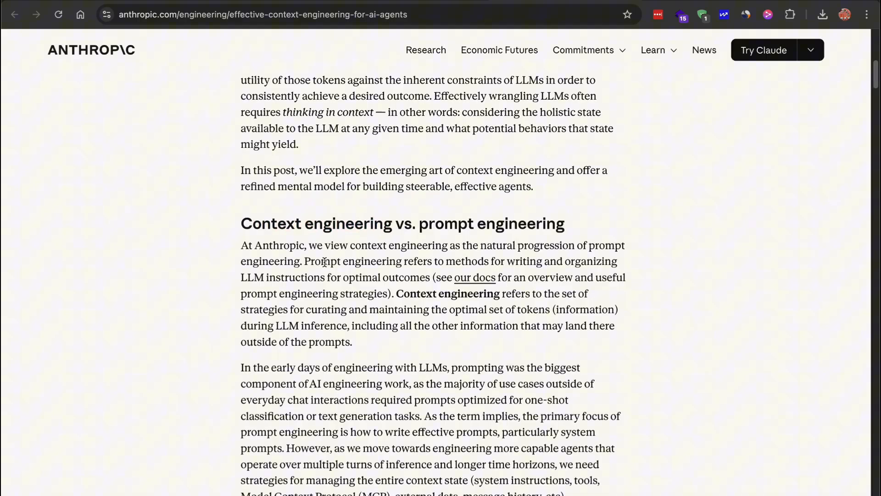
scroll("down", 3)
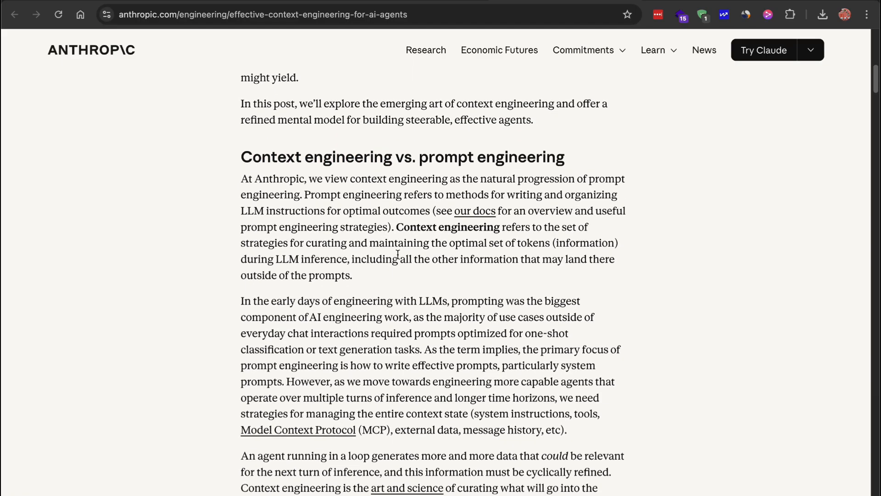
scroll("down", 3)
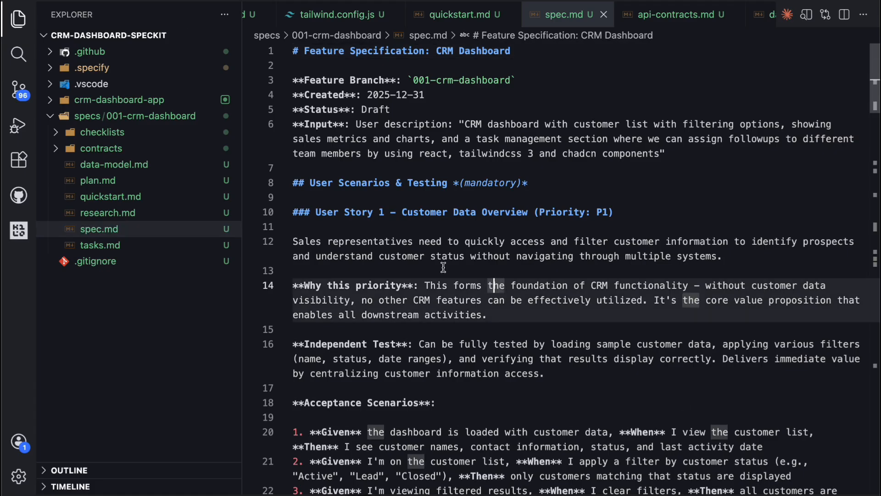
Open data-model.md, spec.md and tasks.md from the CRM dashboard spec folder
left_click(98, 180)
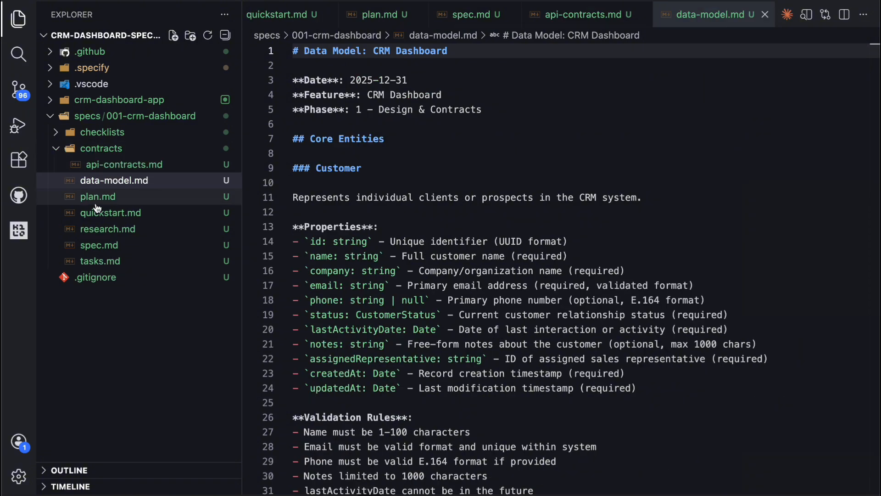
left_click(99, 245)
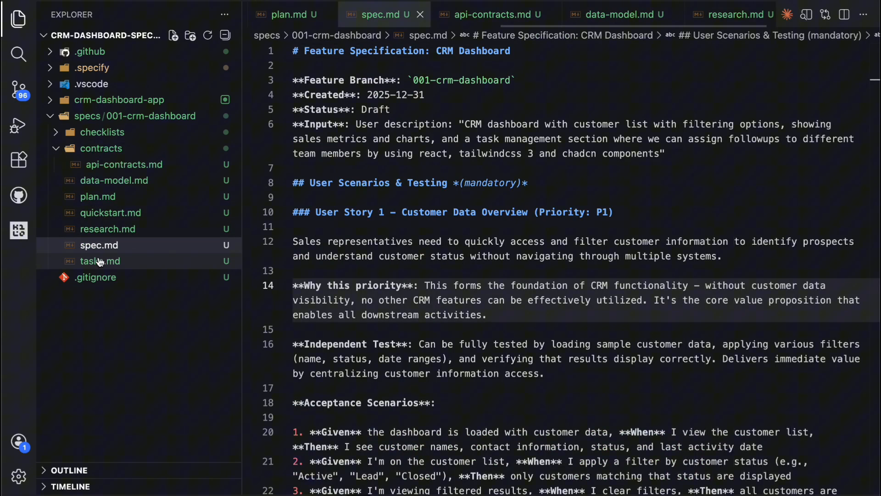
left_click(100, 260)
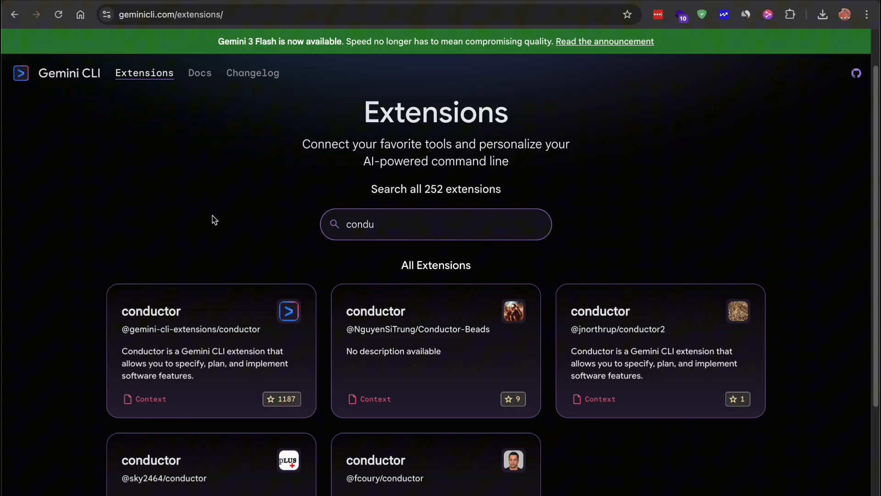
Open the conductor extension's GitHub repository and read its README setup and new-track sections
left_click(211, 311)
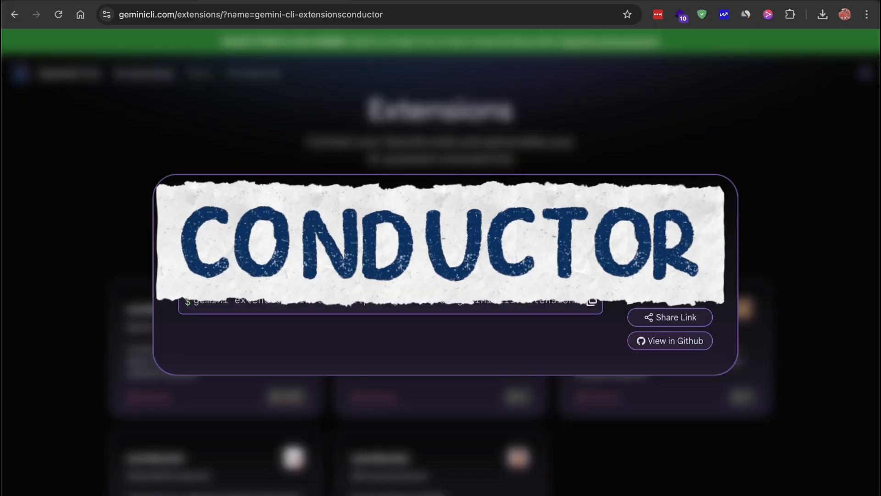
left_click(669, 341)
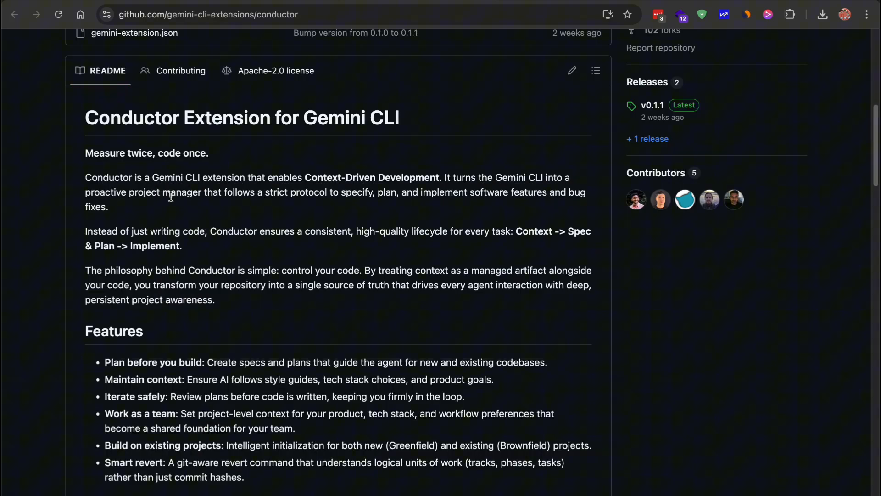
mouse_move(288, 209)
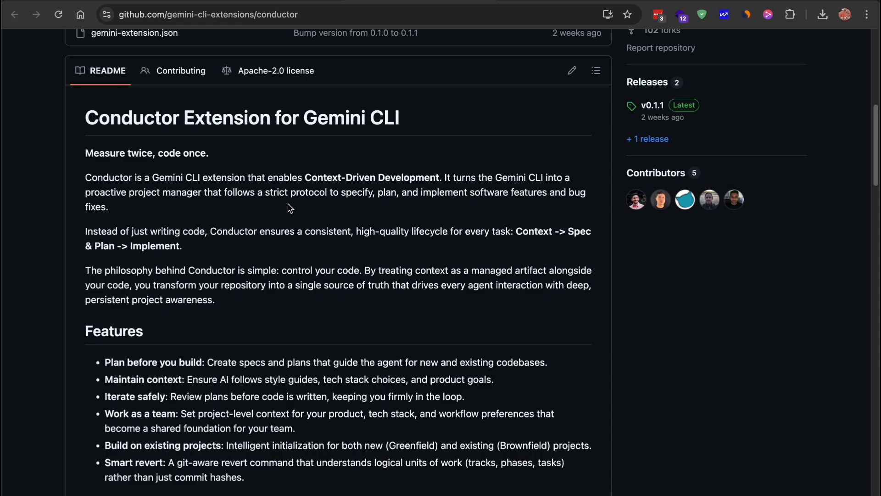
scroll("down", 3)
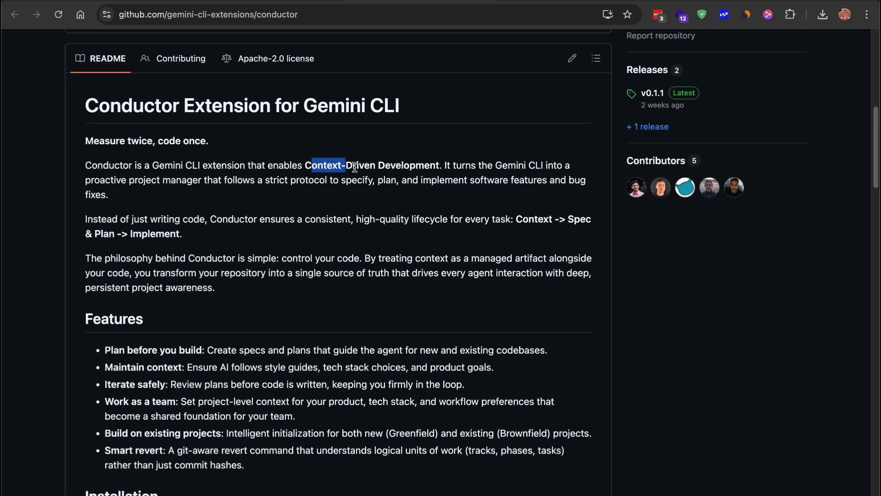
scroll("down", 3)
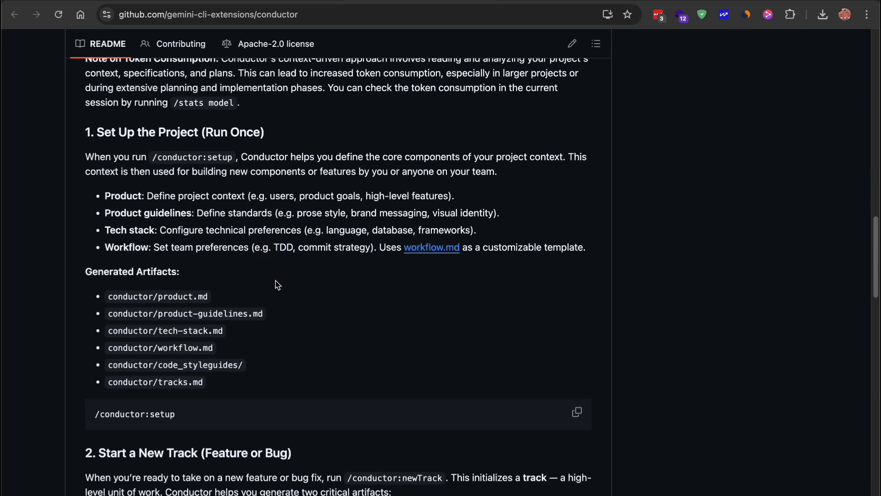
scroll("down", 3)
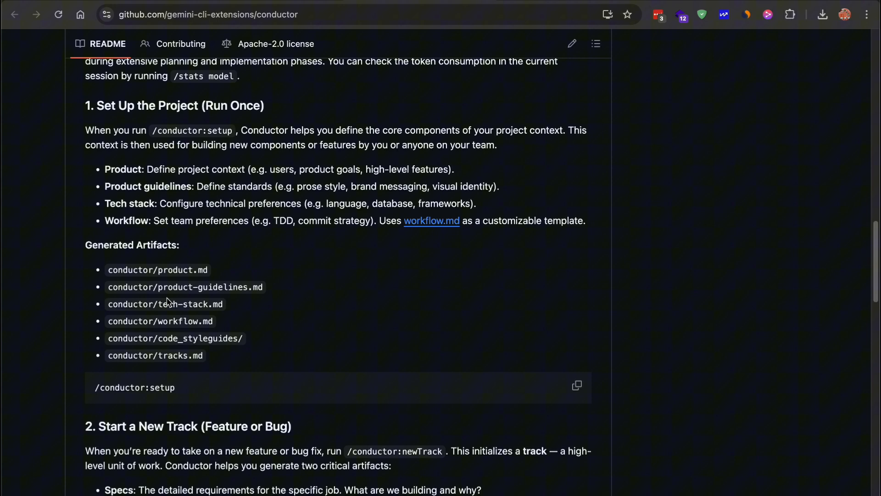
double_click(180, 304)
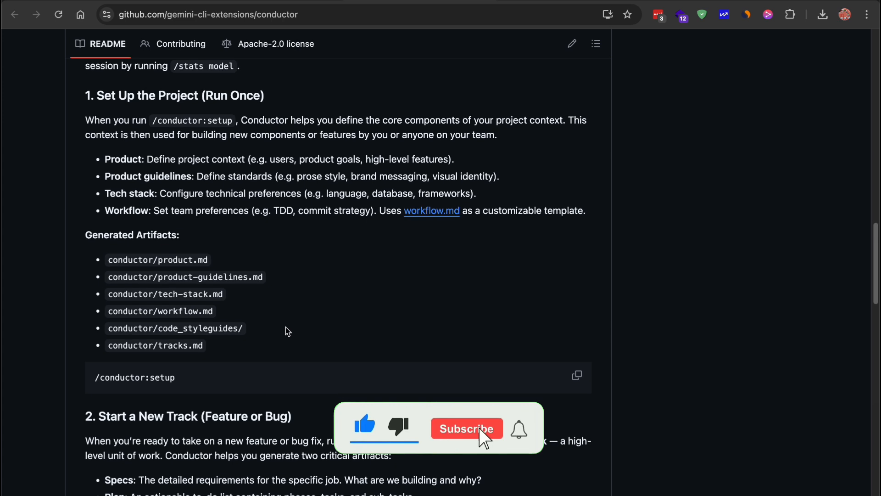
left_click(467, 429)
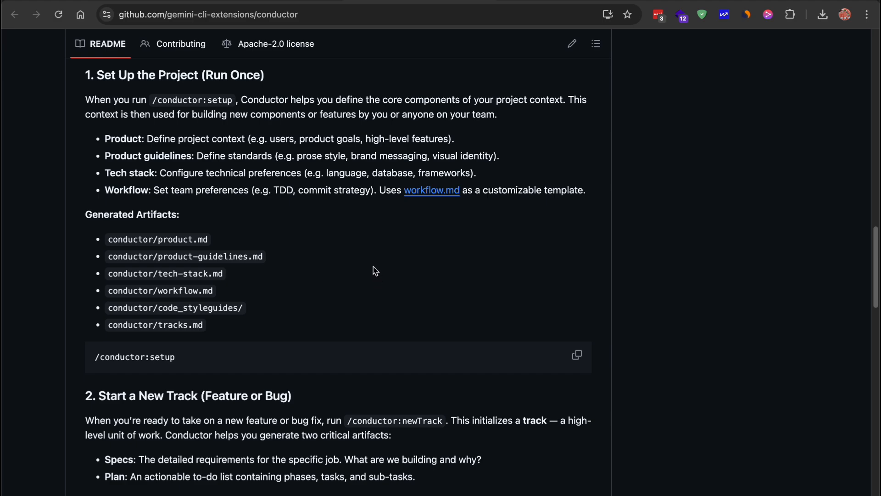
scroll("down", 3)
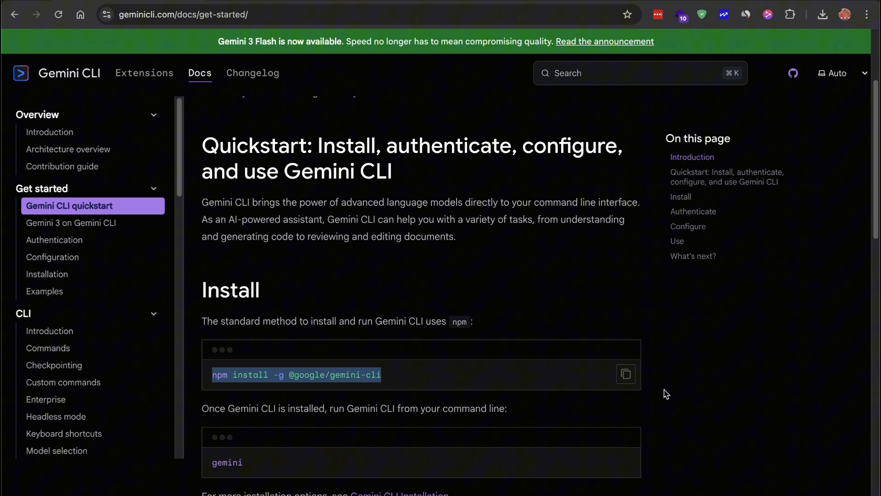
Read the Gemini CLI quickstart install steps and highlight the Login with Google authentication step
left_click(626, 375)
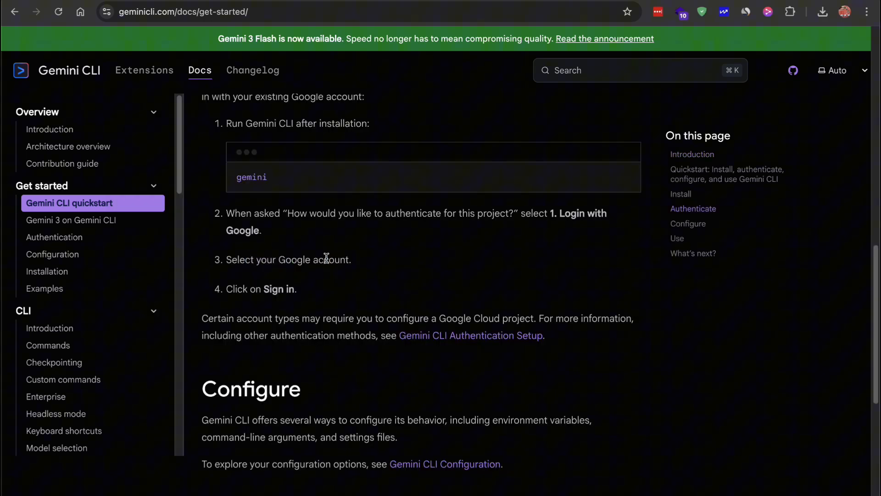
scroll("down", 3)
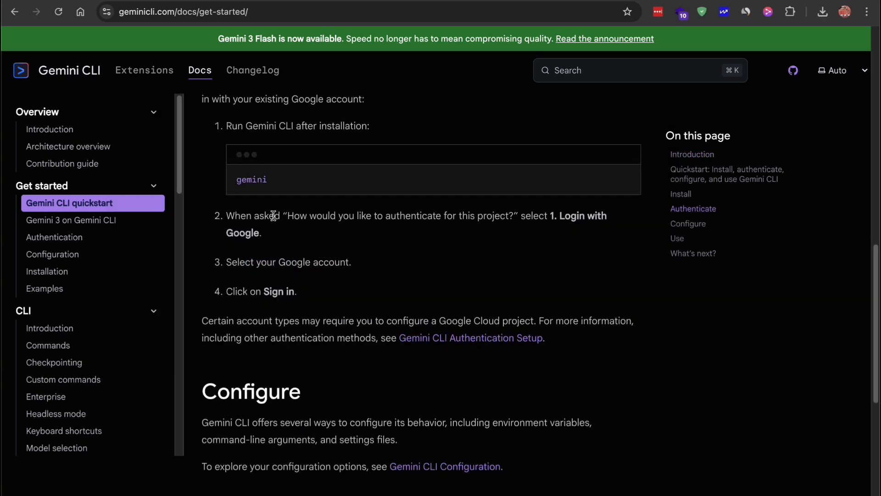
left_click_drag(227, 215, 259, 232)
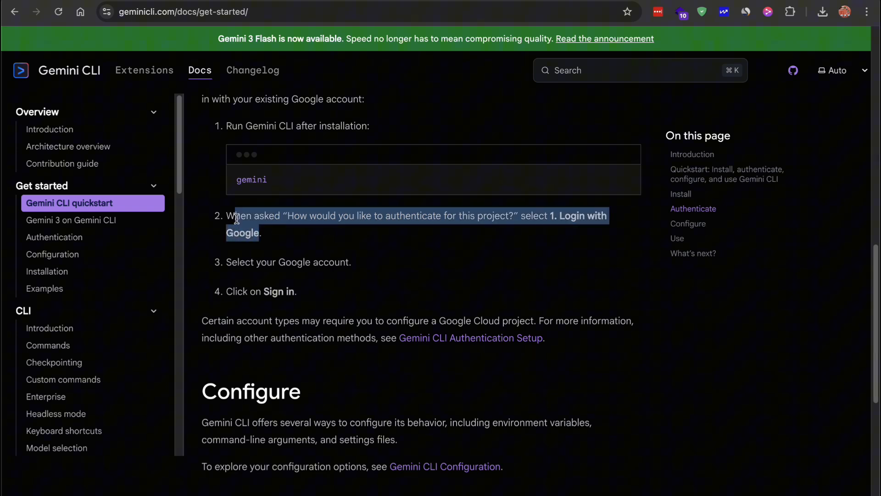
left_click_drag(256, 262, 325, 263)
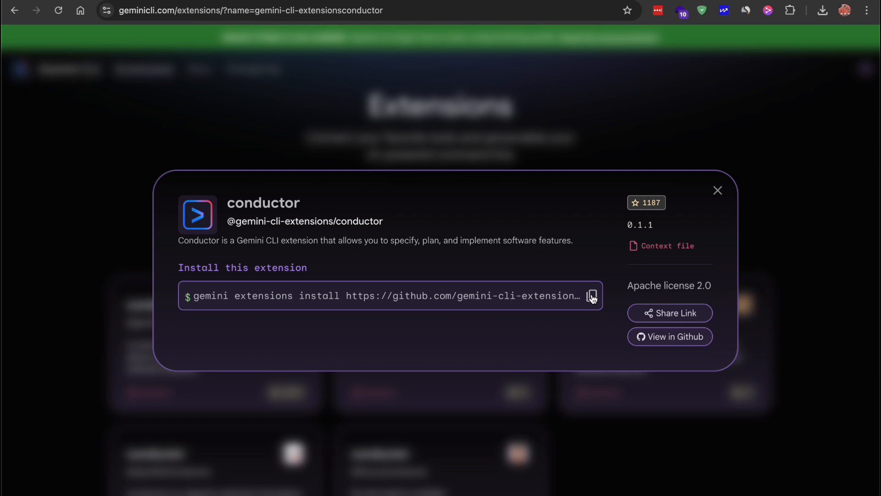
Install the conductor extension, create and enter chat-app-demo, and start typing /conductor in Gemini
left_click(591, 295)
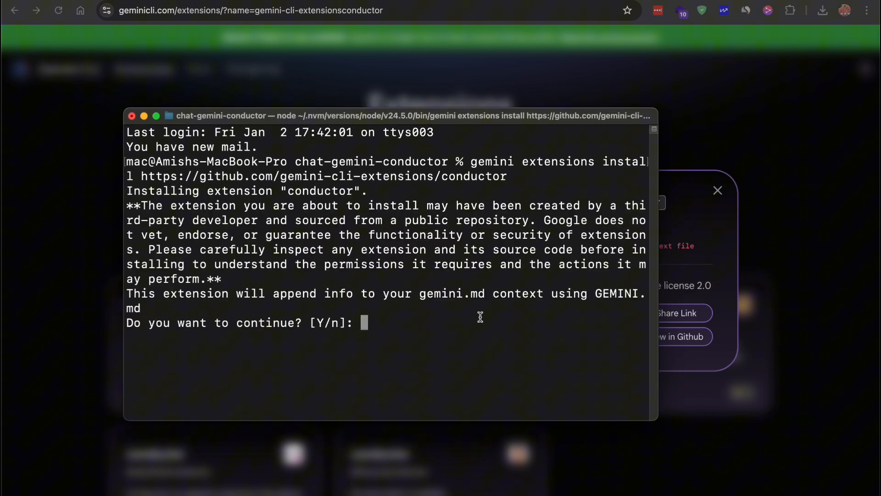
type("Y")
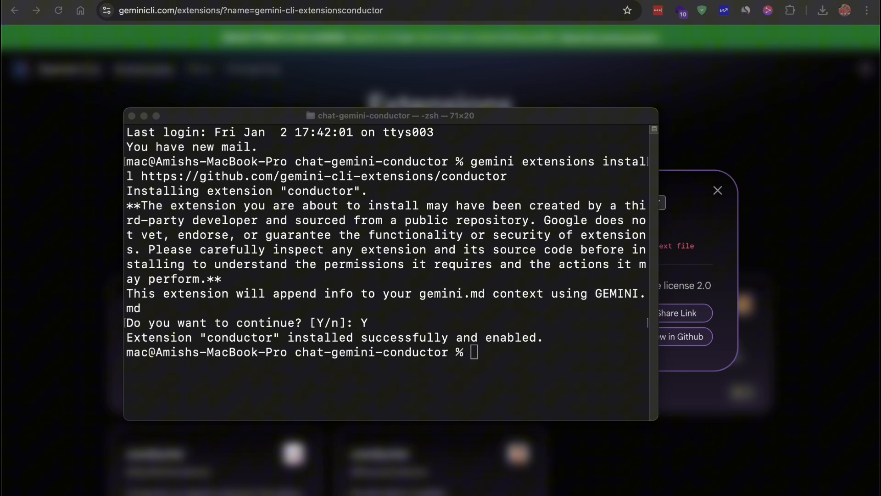
type("mkdir chat-app-demo")
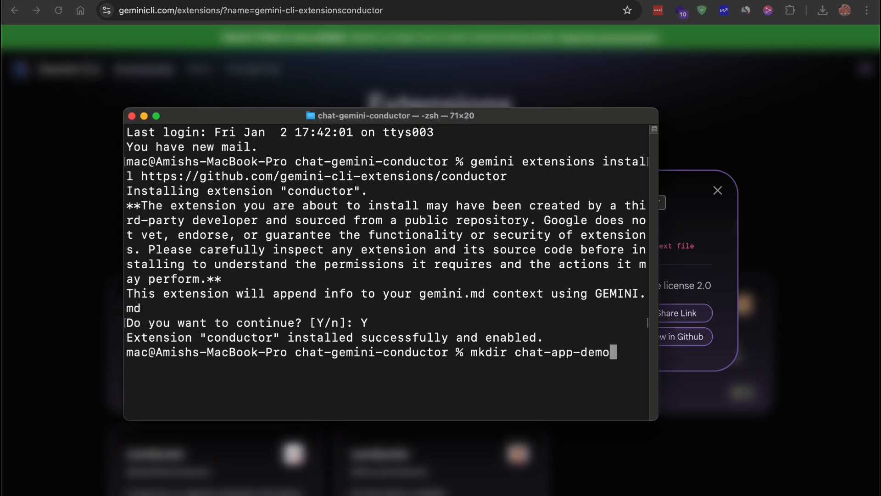
type("cd chat")
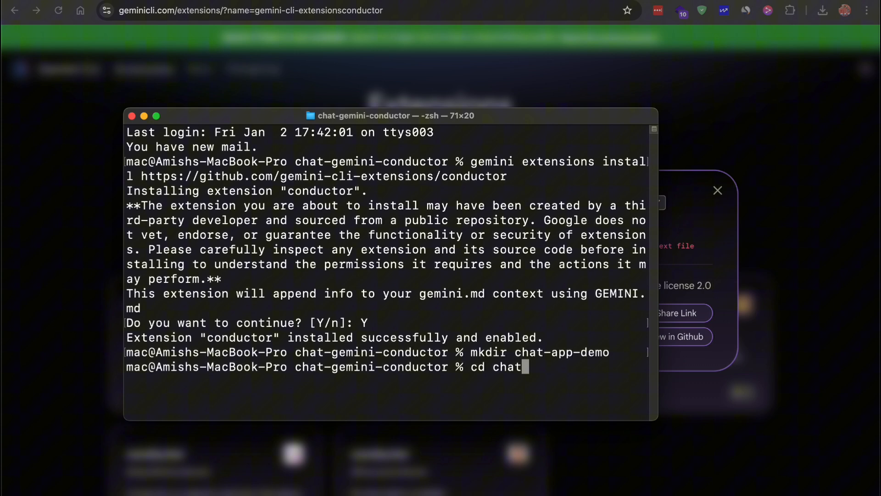
type("-app-demo")
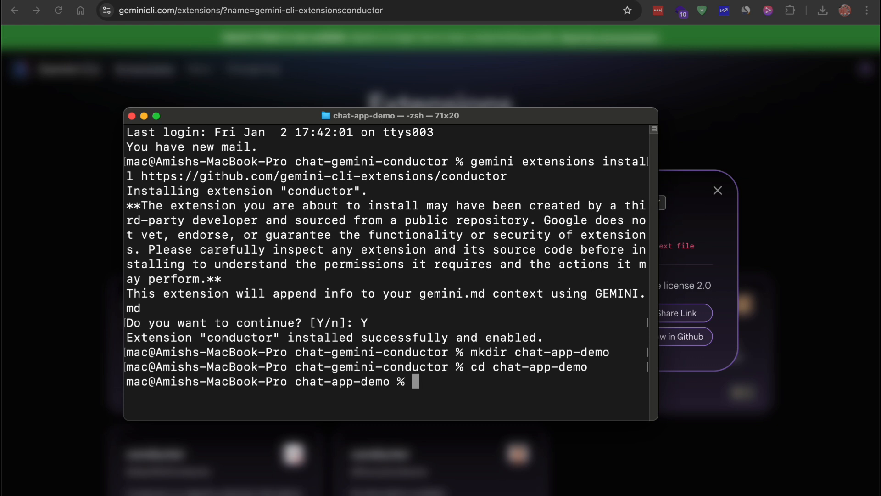
type("/condu")
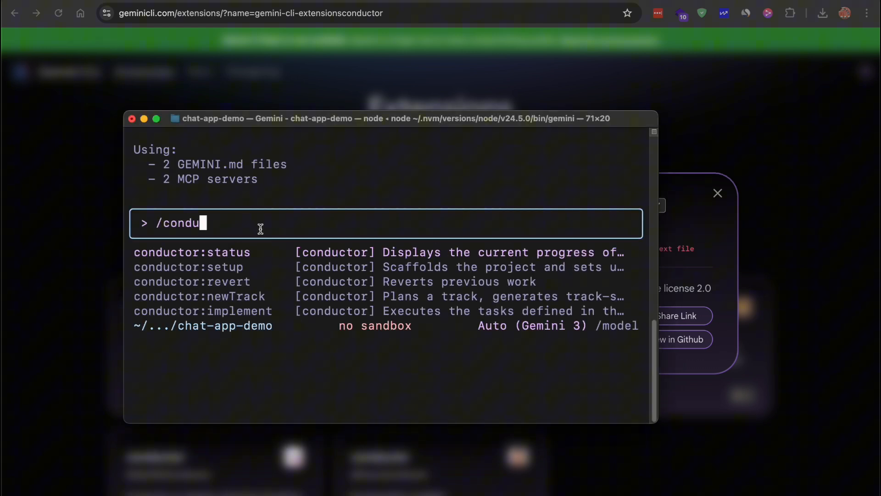
Allow the ls command, then request a real-time React chat app with message history and typing indicators
left_click(188, 267)
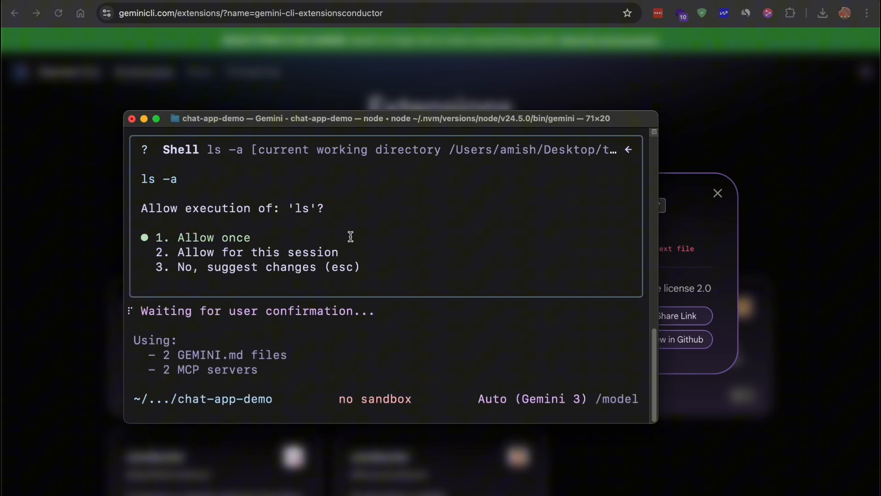
key("down")
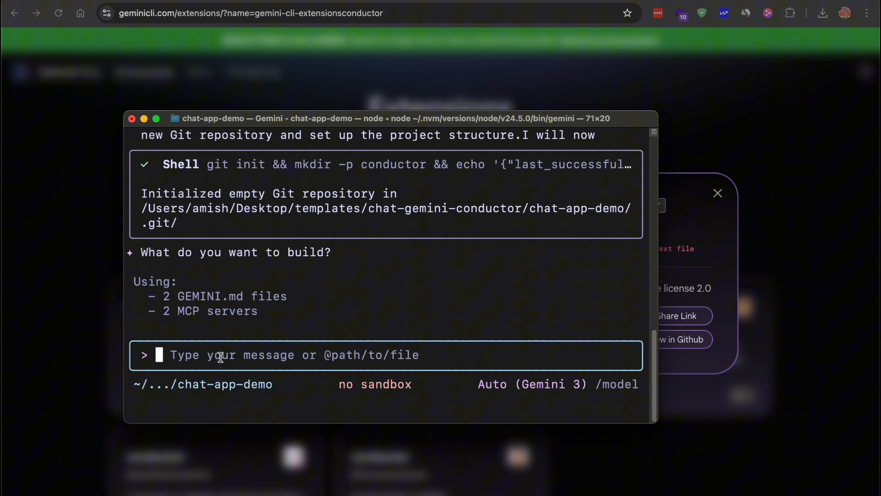
type("build a real time chat application with React. It should have message history, and typing indicators")
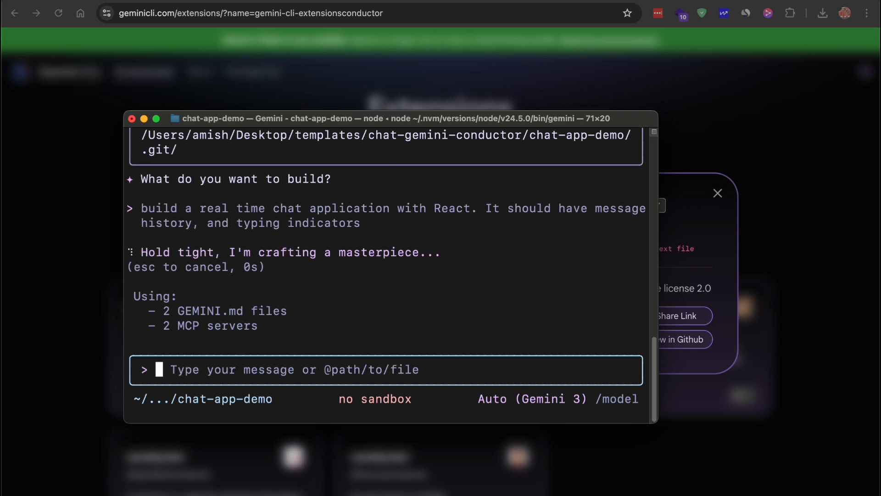
mouse_move(832, 372)
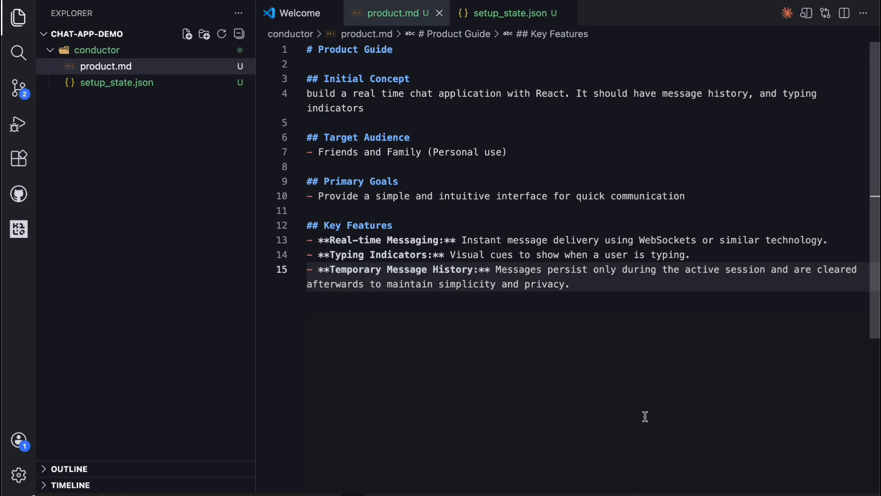
mouse_move(621, 414)
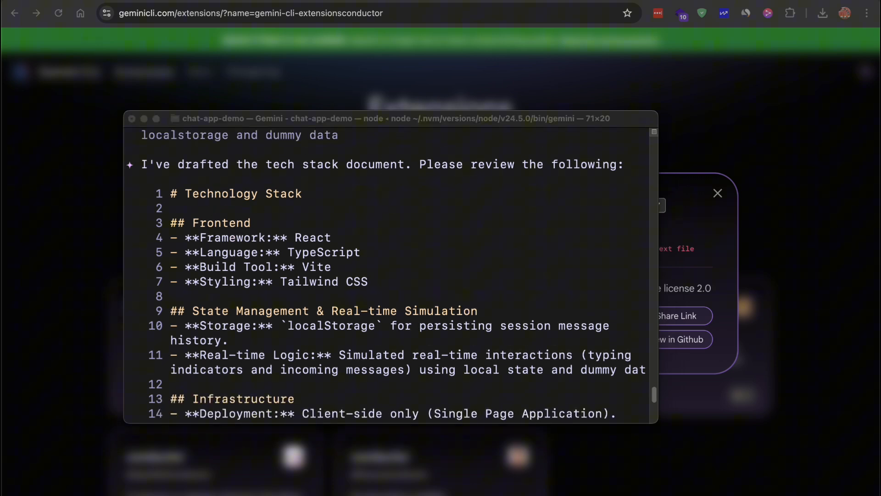
Review the tech stack draft and set the workflow to 'write code first, and commit after each feature works'
left_click_drag(188, 194, 289, 252)
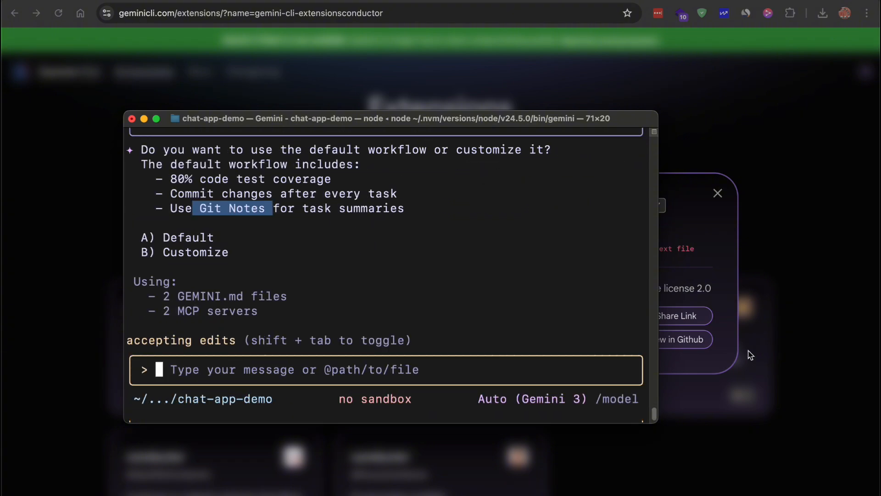
type("write code first, and commit after each feature works")
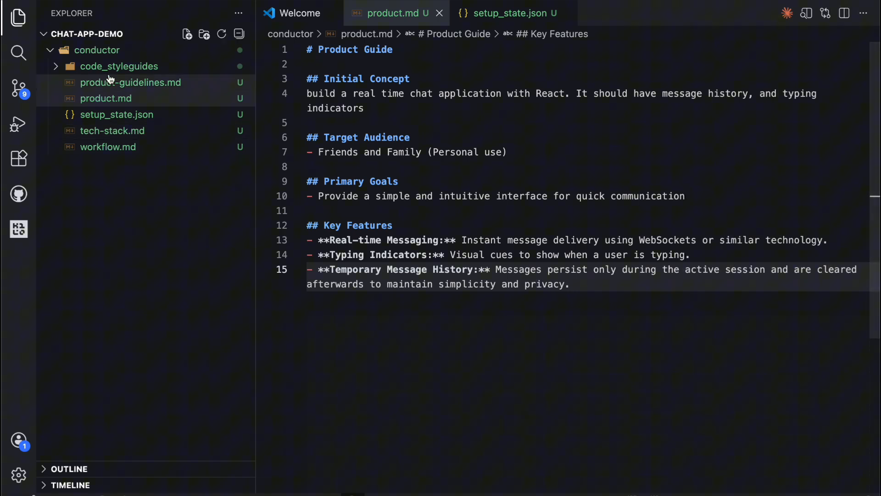
Review tech-stack.md and workflow.md from the conductor folder
left_click(112, 130)
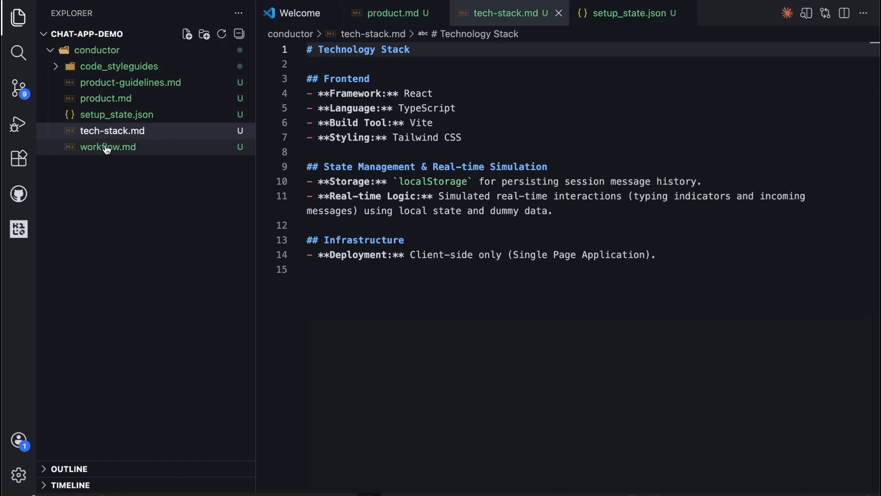
left_click(393, 12)
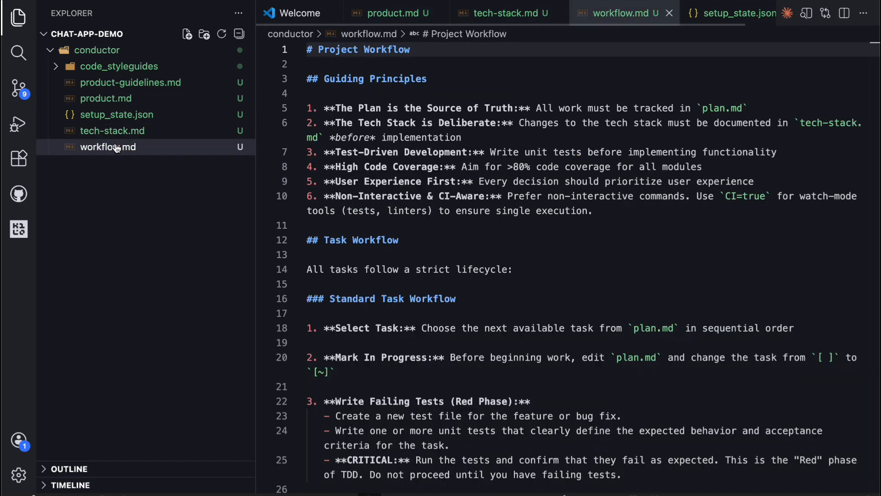
scroll("down", 3)
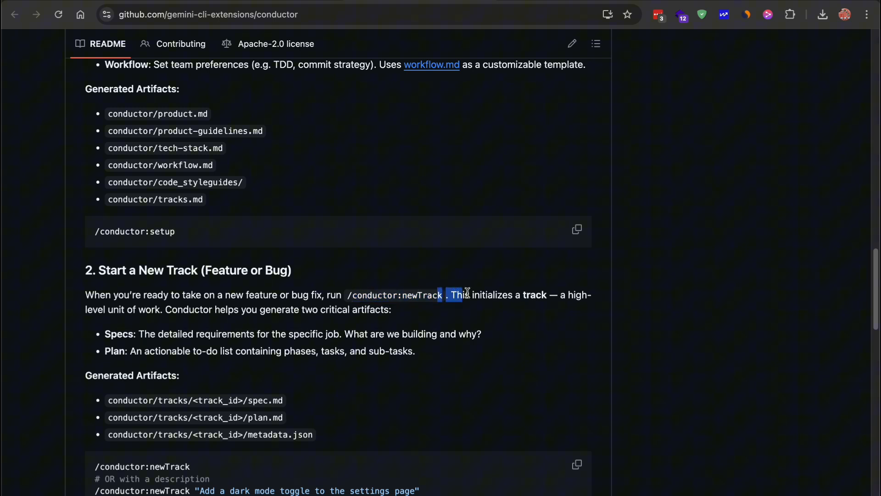
Start a track to scaffold the chat interface with message input and message list components
left_click_drag(461, 294, 585, 295)
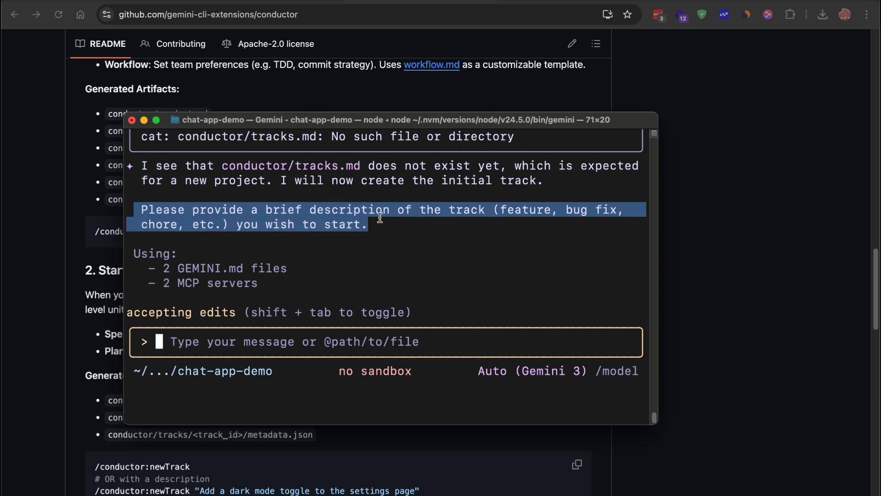
type("scaffold the basic chat interface. Create a message input component, a message list component, and a chat container that holds them together. Use Tailwind for styling and make it mobile responsive.")
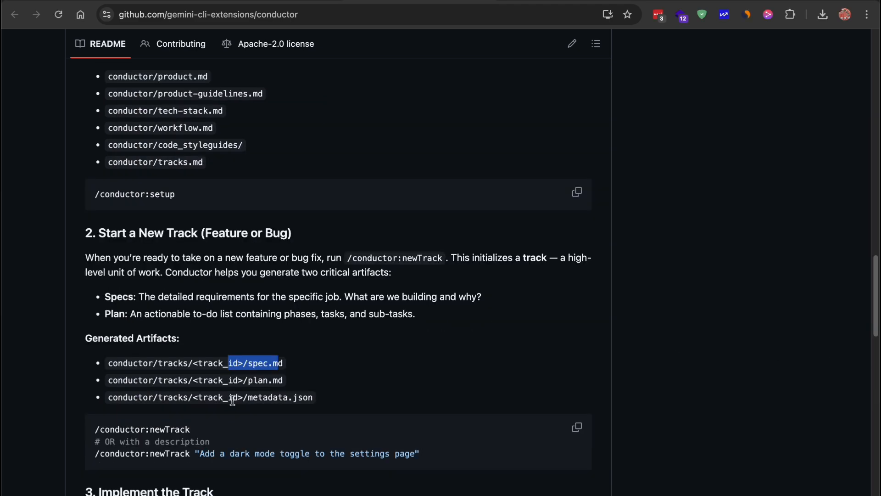
scroll("down", 3)
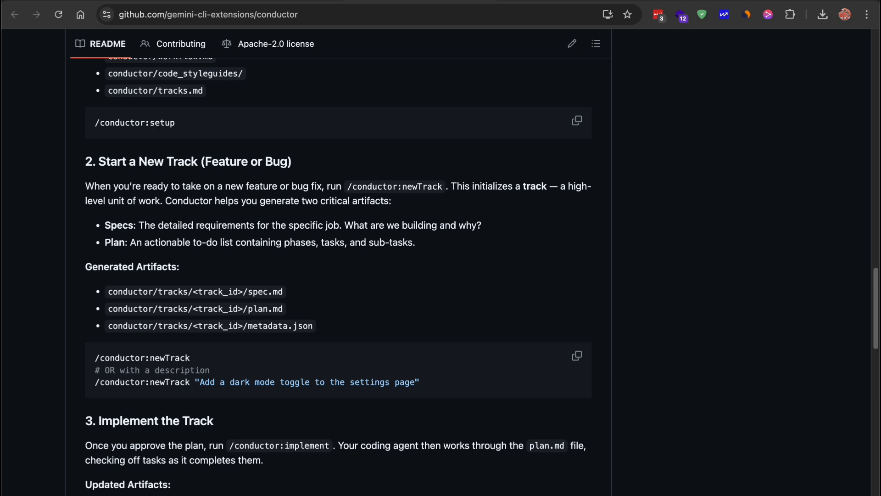
mouse_move(269, 308)
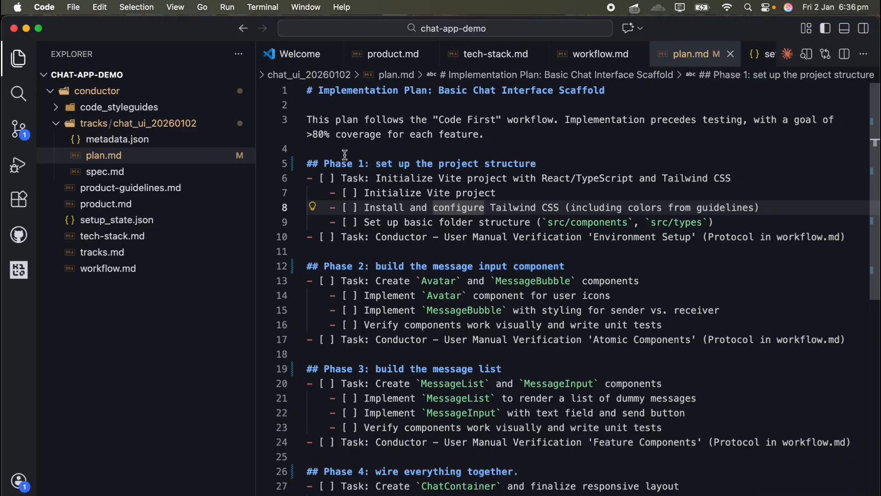
Review the chat_ui_20260102 track's metadata.json and its plan.md phased task checklist
left_click(118, 139)
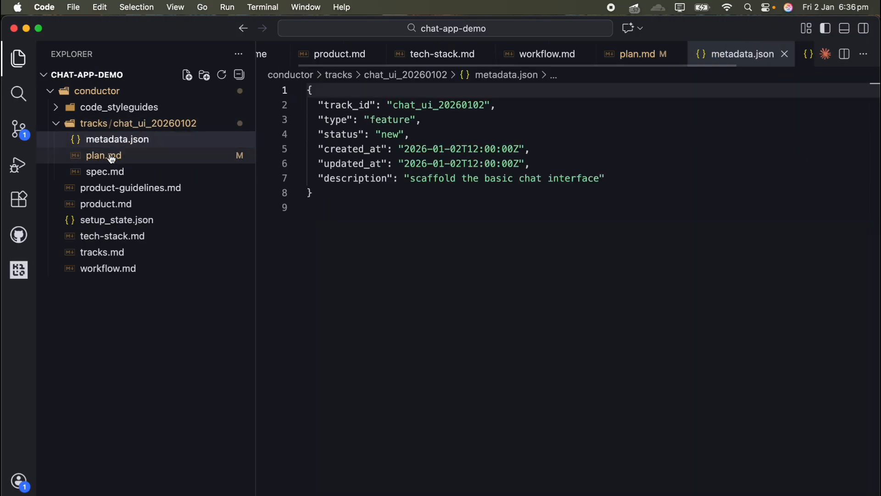
left_click(103, 155)
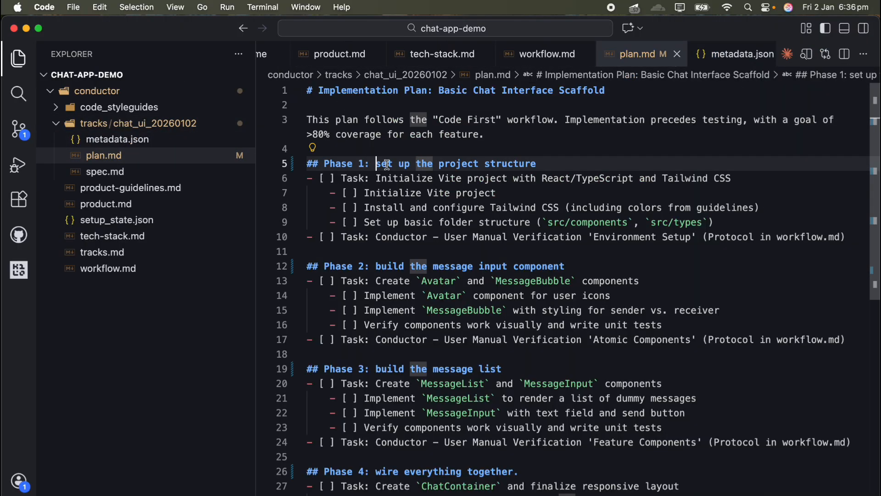
double_click(510, 164)
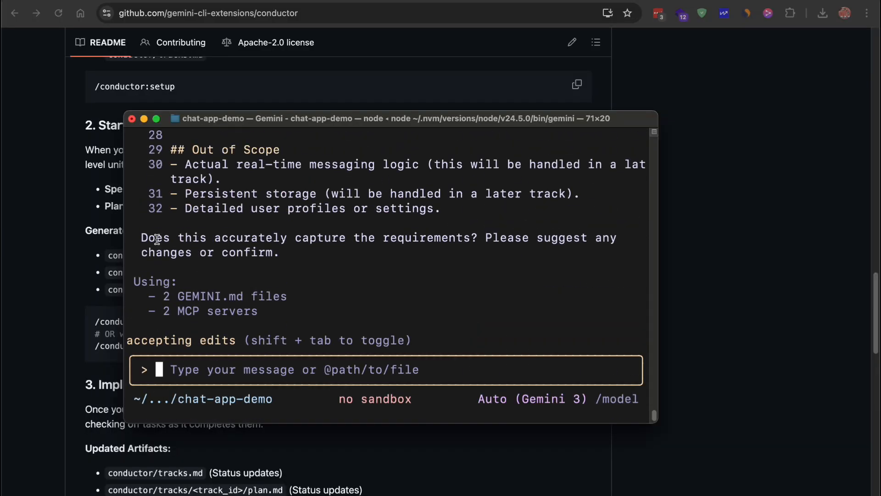
Review the drafted track specification and its Out of Scope list in the terminal
left_click_drag(155, 237, 618, 237)
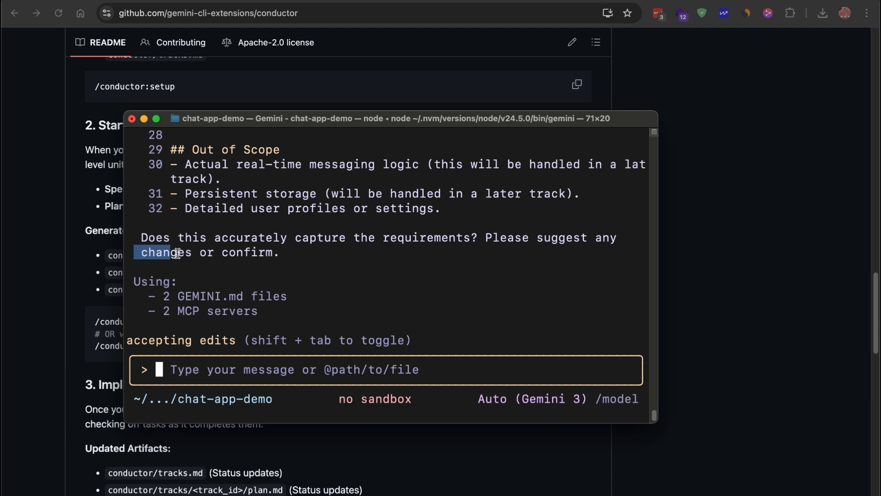
double_click(259, 253)
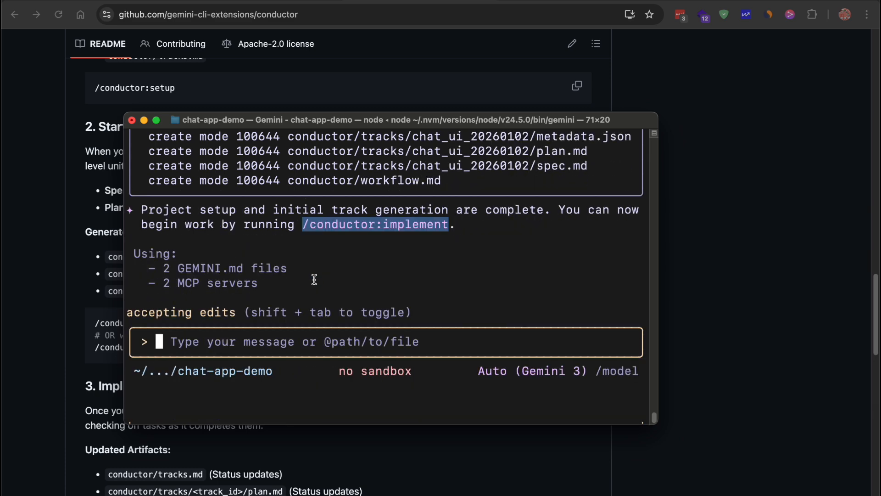
Run /conductor:implement to start building the track as a Vite React TypeScript project
type("/conductor:implement")
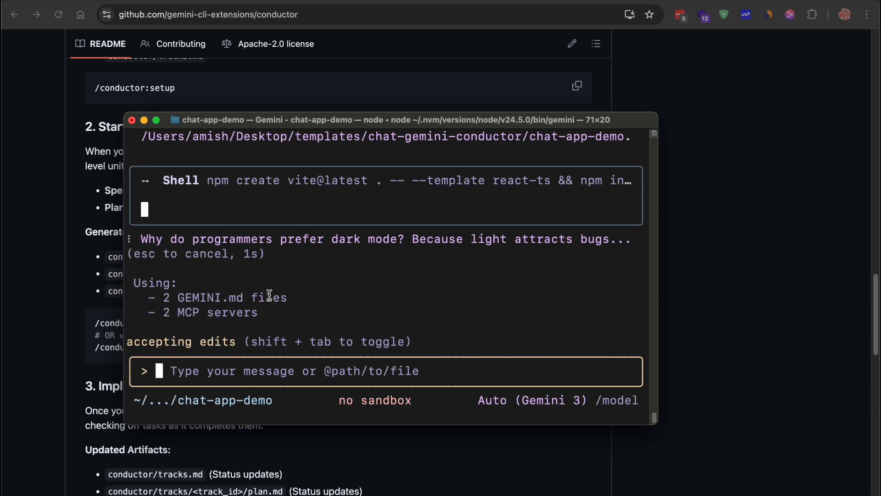
mouse_move(245, 251)
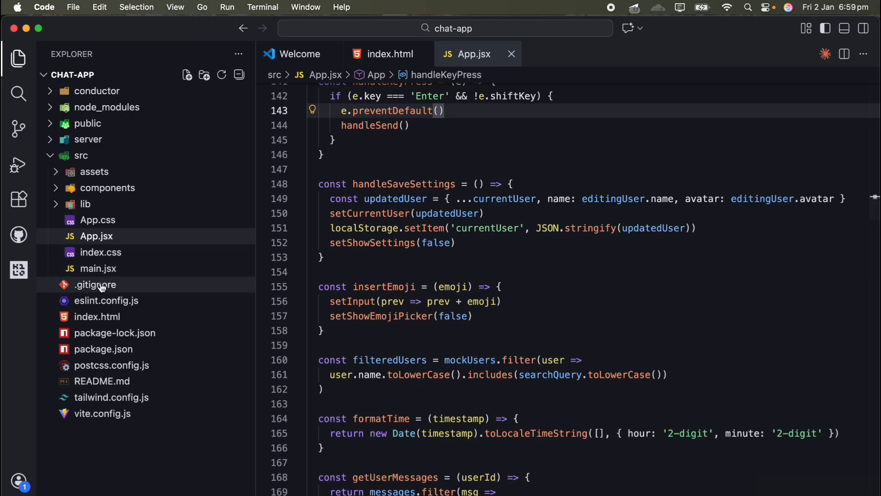
Switch from App.jsx in VS Code to the finished chat app running in the browser
left_click(97, 268)
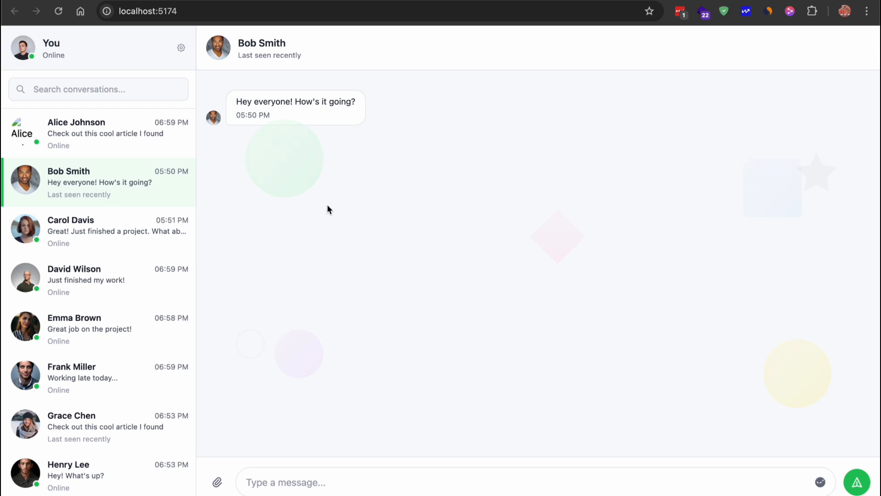
Browse the fourth, fifth, last and third contacts' chats, then open Profile Settings
left_click(73, 280)
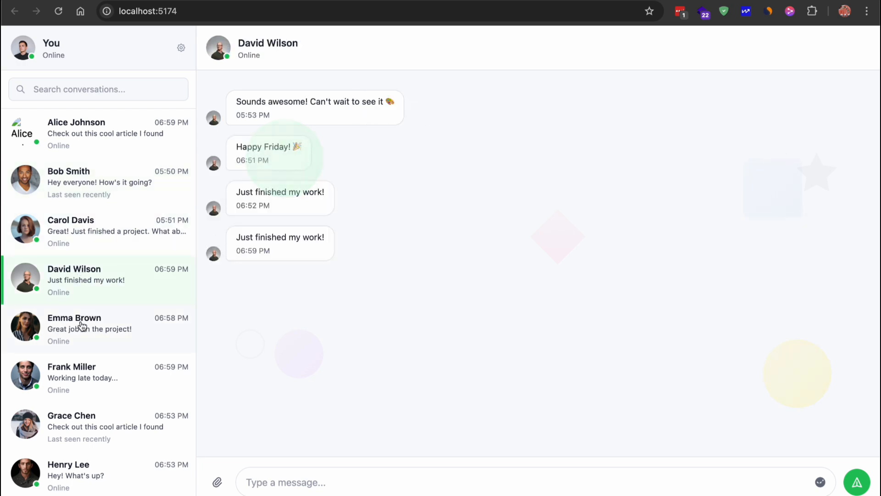
left_click(181, 47)
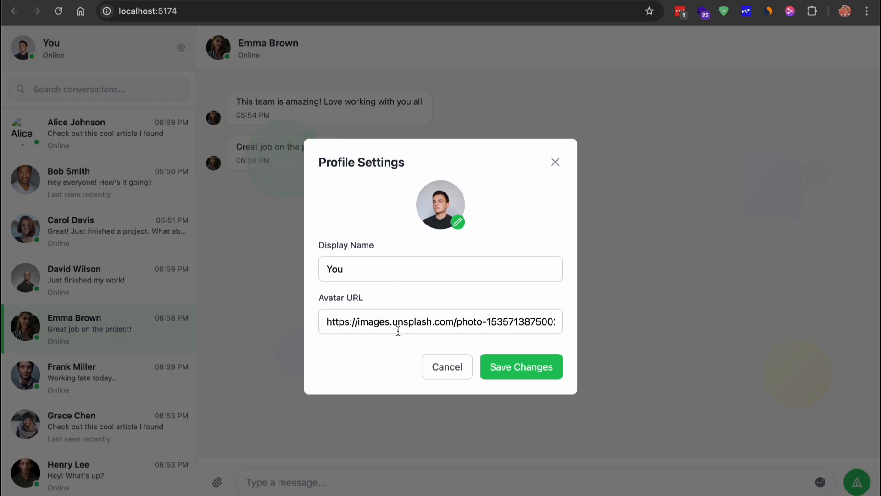
mouse_move(446, 366)
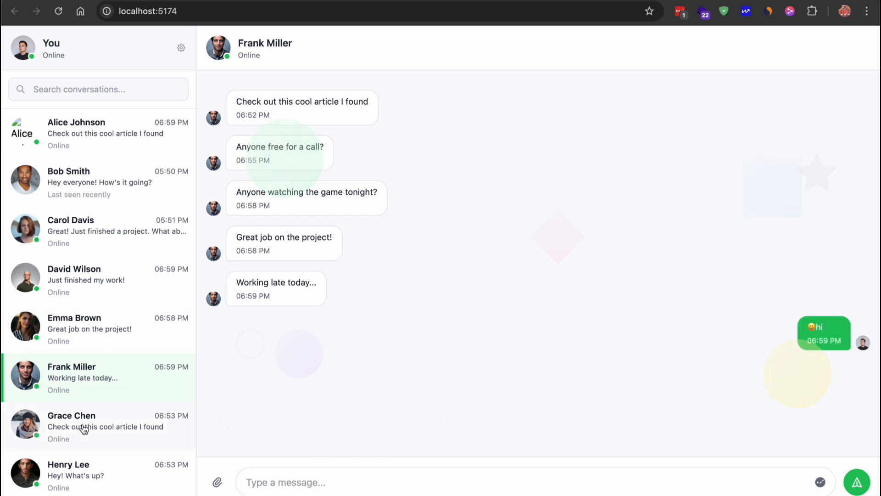
left_click(85, 469)
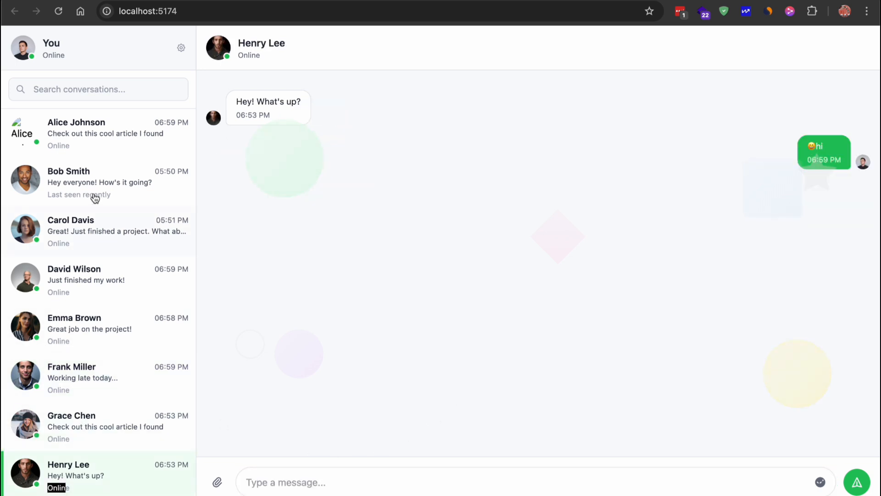
left_click(99, 230)
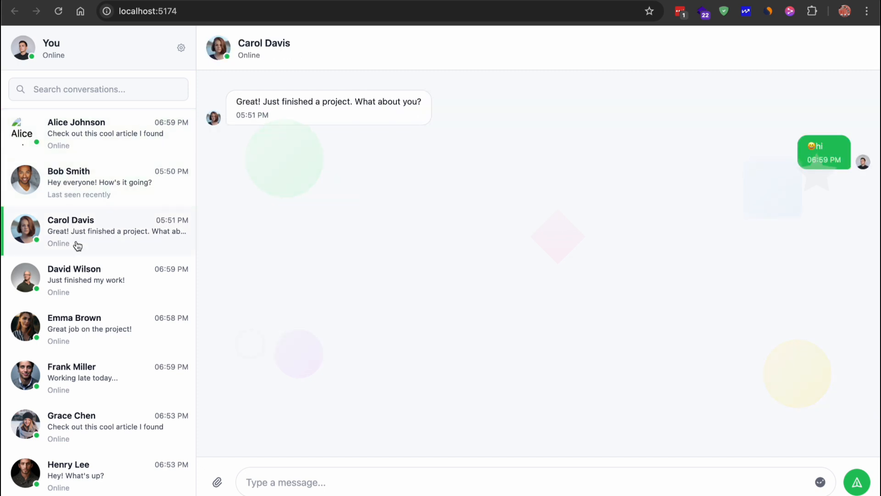
left_click(85, 329)
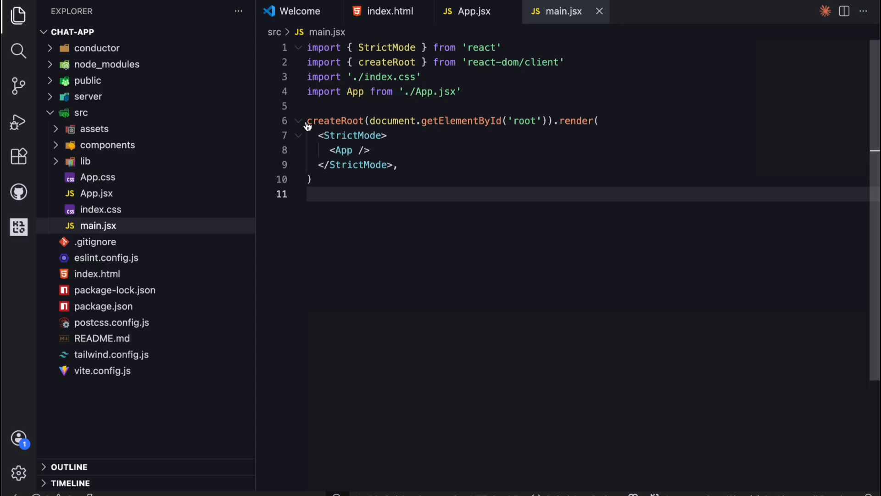
Expand the conductor folder in the Explorer and open tracks.md
left_click(93, 47)
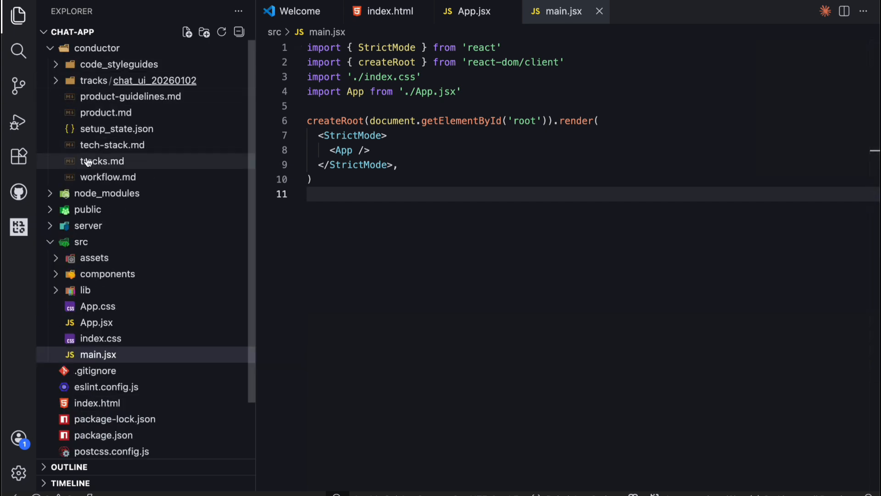
double_click(102, 161)
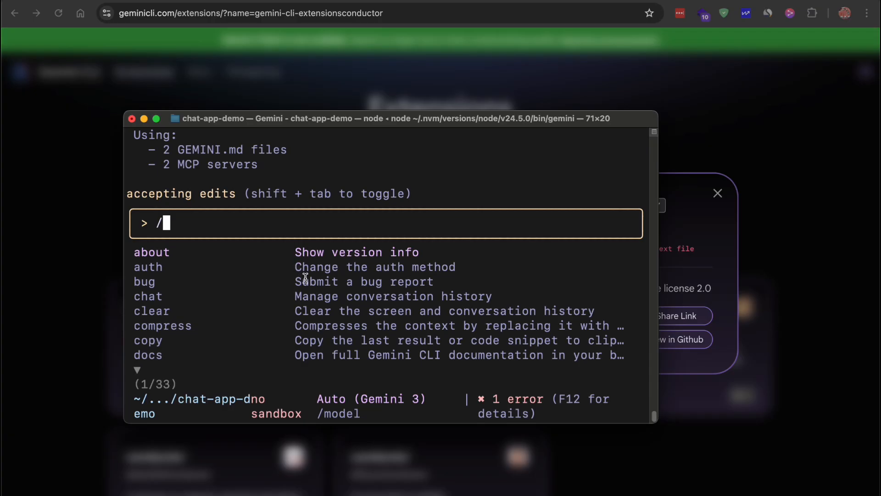
Request a new Conductor track for a light/dark theme toggle persisted in local storage
type("co")
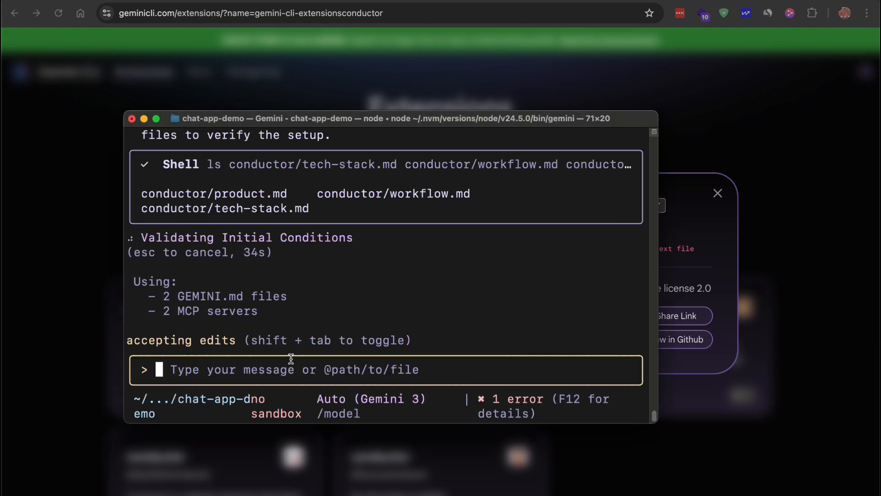
type("We want a toggle button that switches between light and dark themes and persists the preference in local storage")
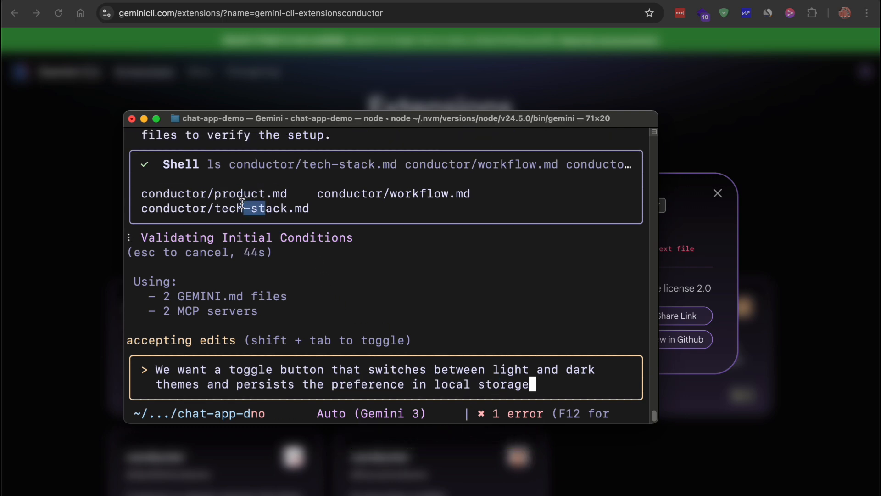
left_click_drag(242, 203, 338, 212)
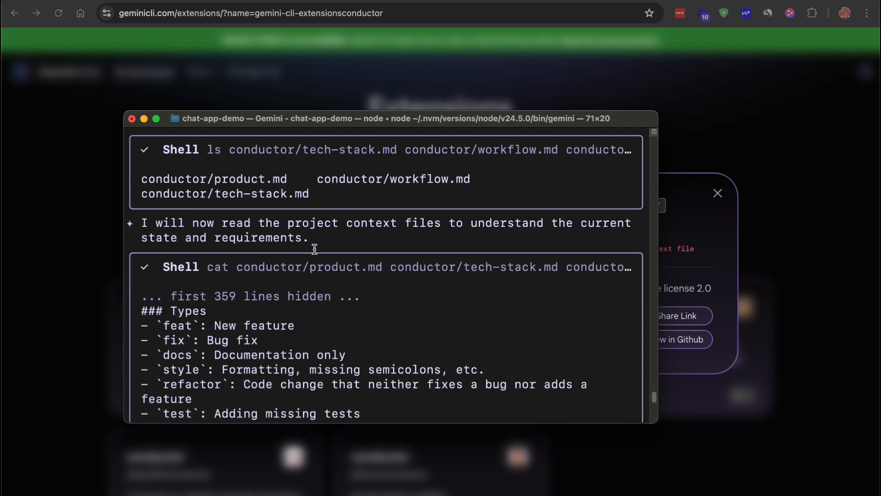
scroll("down", 3)
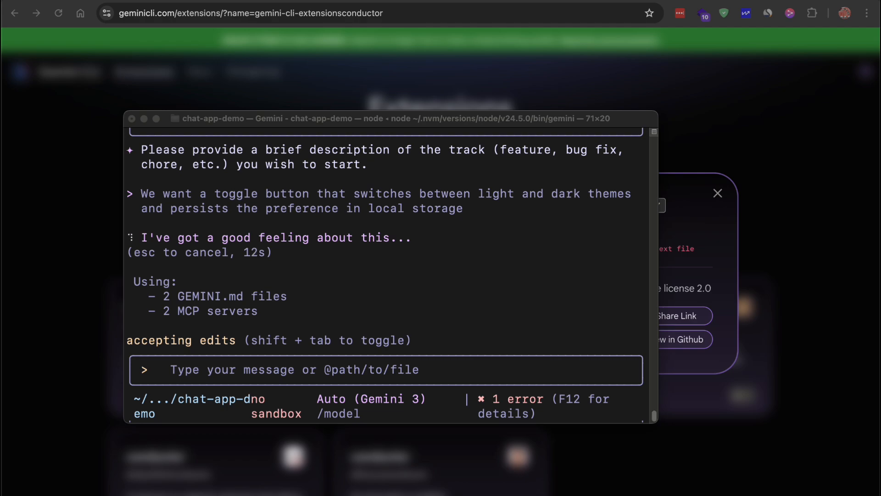
Reload the chat app and toggle between dark and light themes several times
left_click(58, 13)
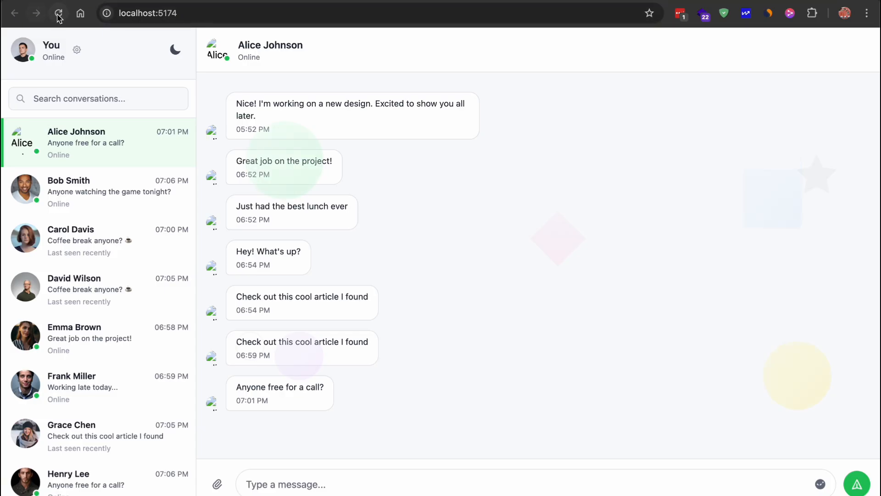
left_click(175, 50)
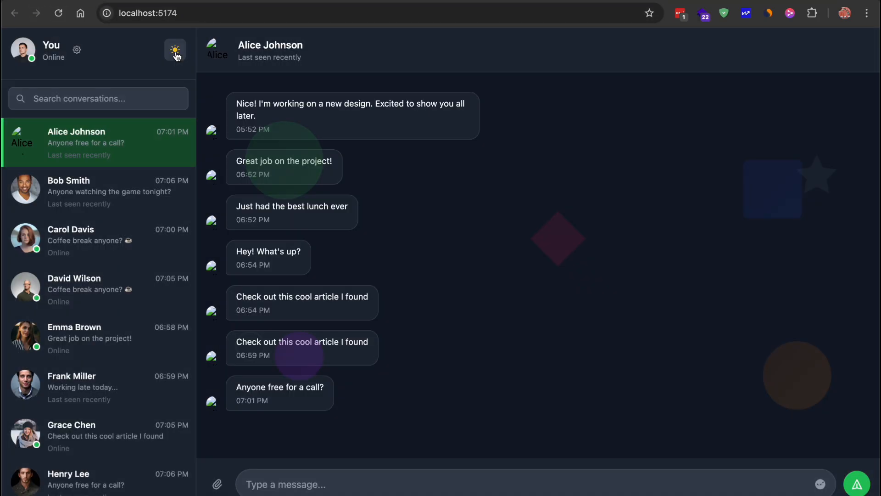
left_click(99, 240)
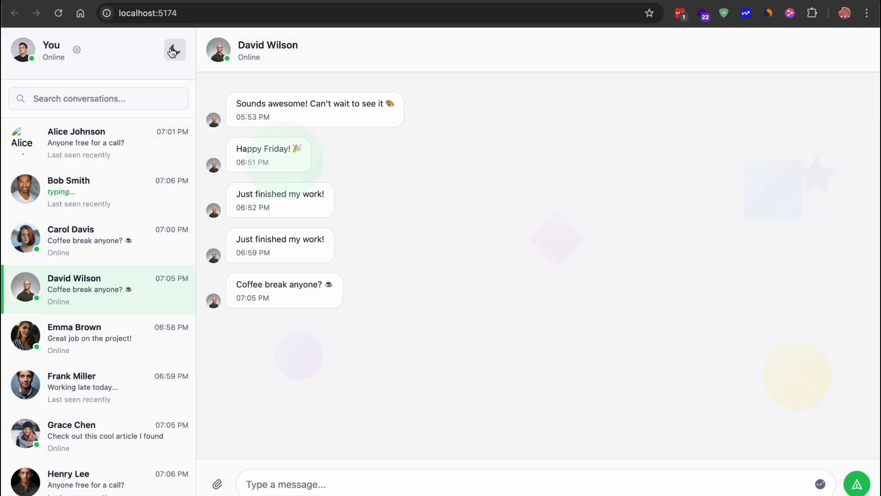
left_click(175, 50)
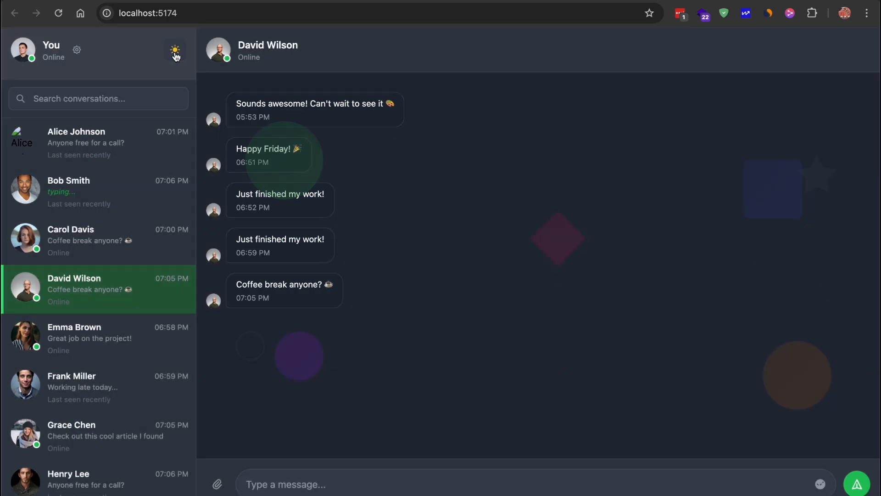
left_click(175, 51)
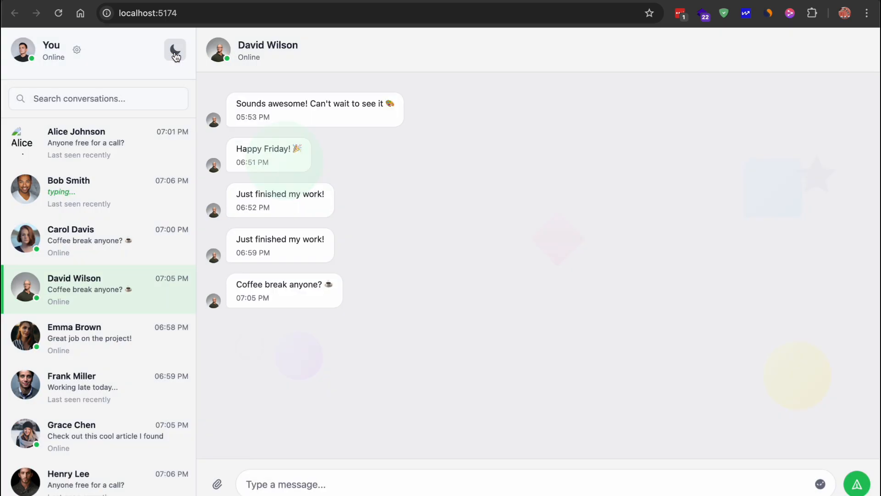
left_click(175, 50)
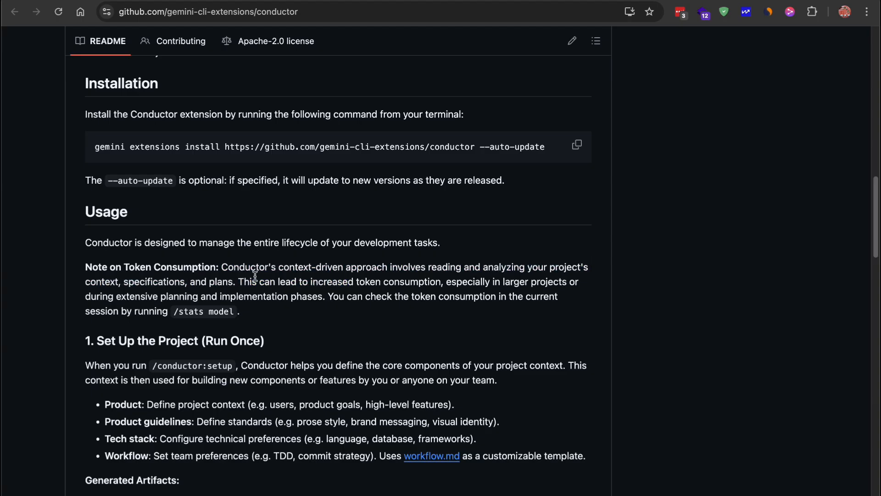
Reread the Conductor README's Installation and Usage sections, then open its GitHub repository
left_click_drag(252, 281, 442, 281)
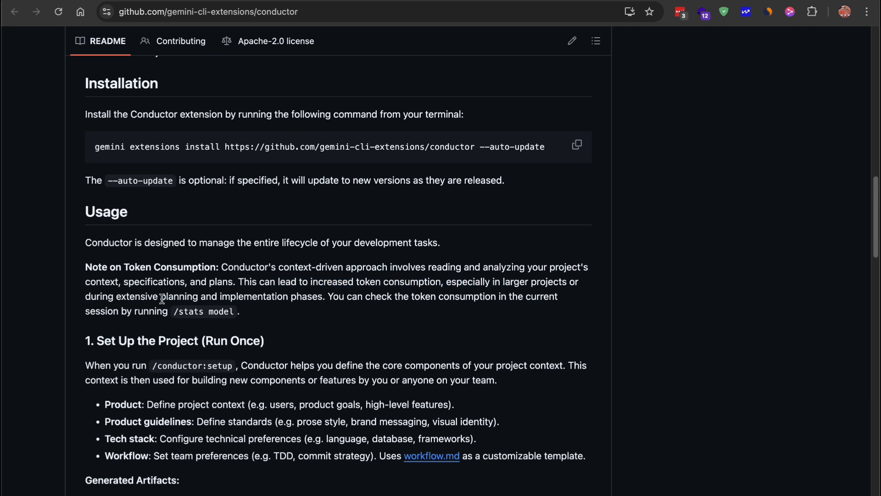
double_click(181, 311)
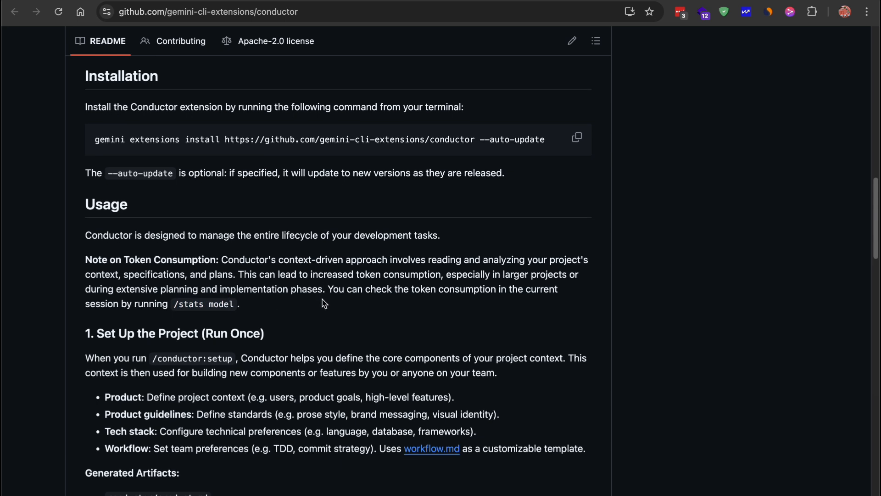
scroll("down", 3)
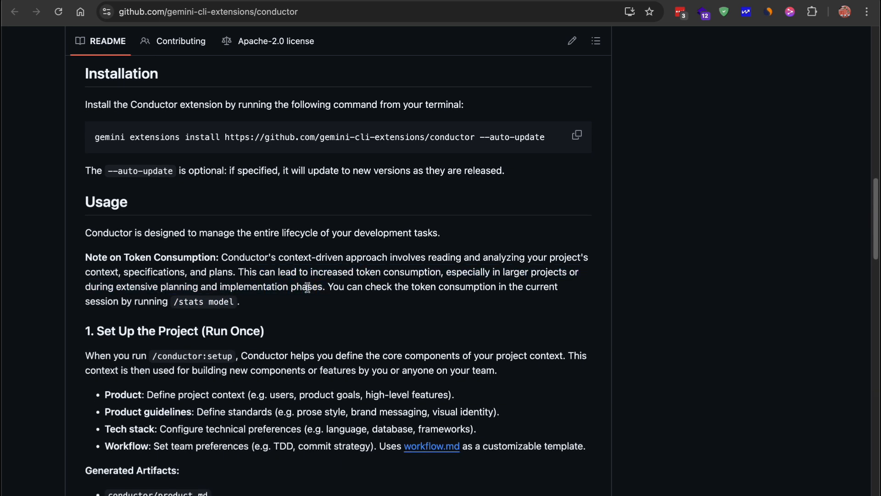
scroll("down", 3)
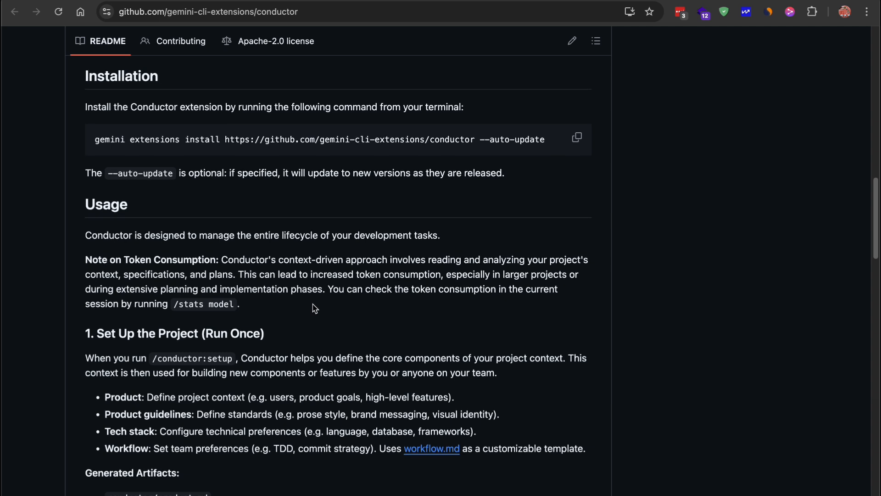
mouse_move(394, 286)
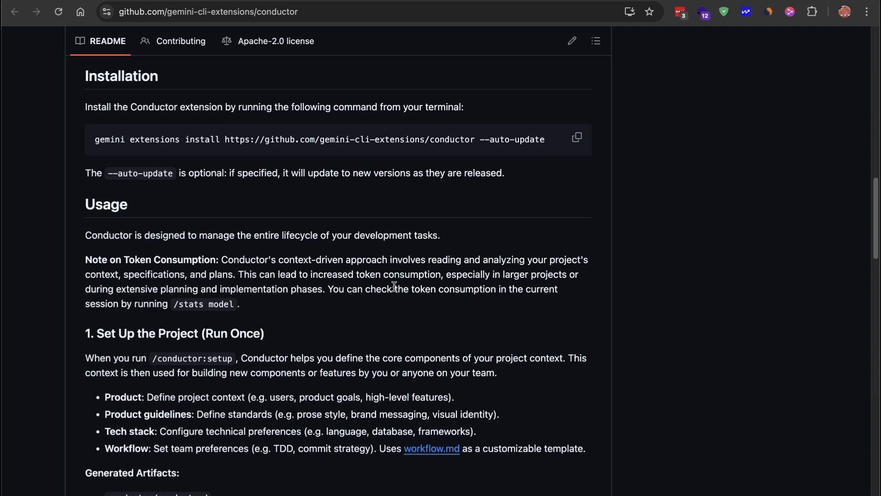
scroll("down", 3)
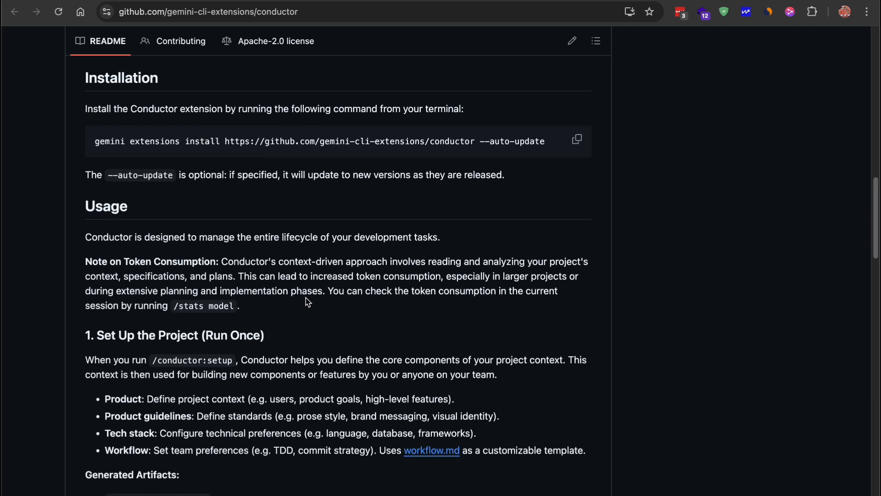
scroll("down", 3)
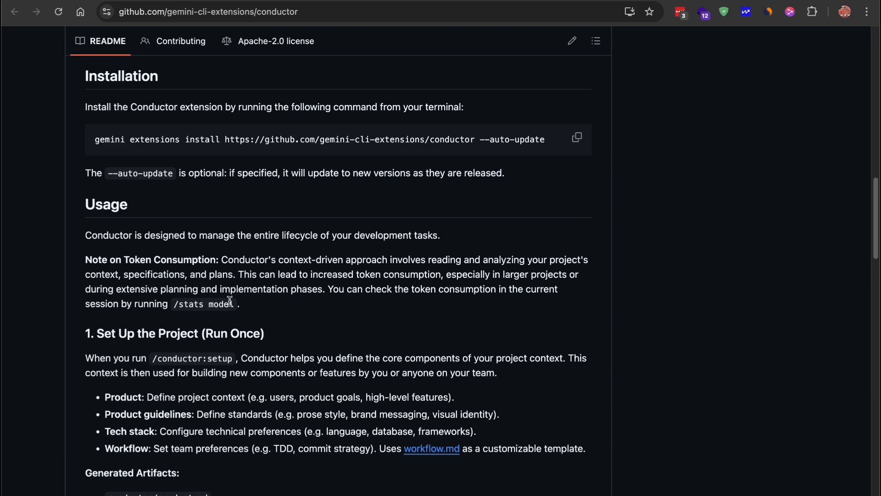
mouse_move(282, 308)
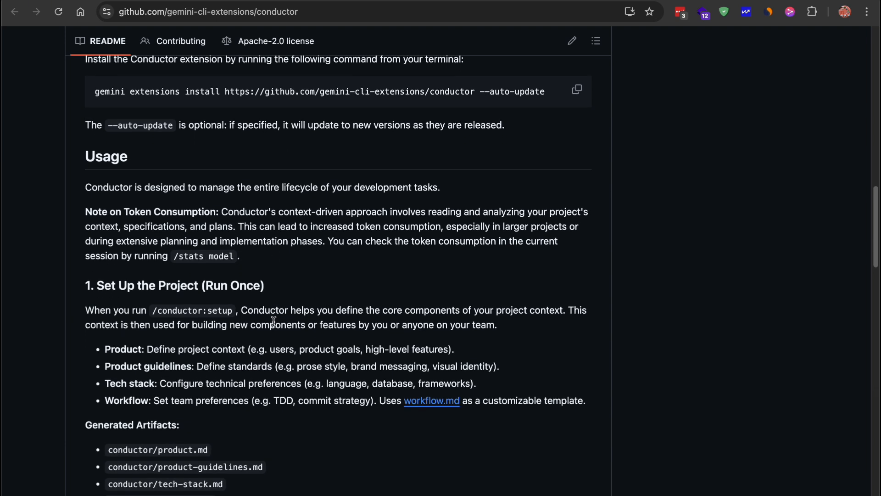
scroll("down", 3)
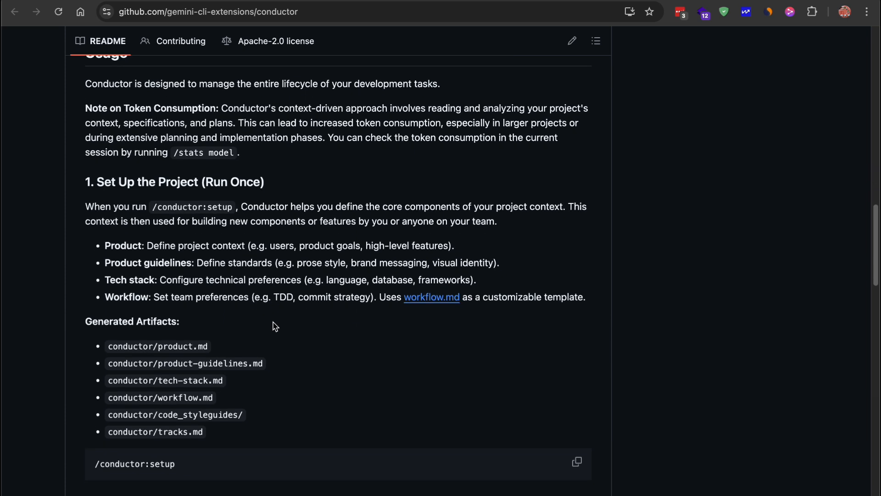
scroll("down", 3)
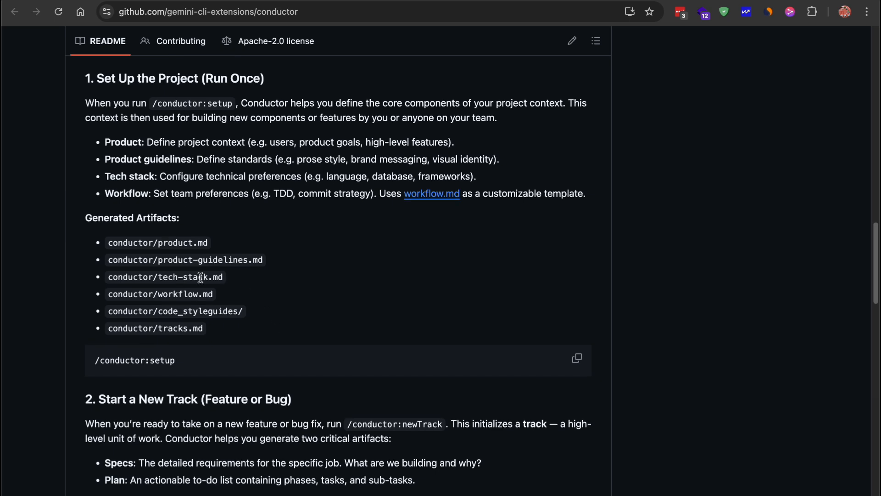
scroll("down", 3)
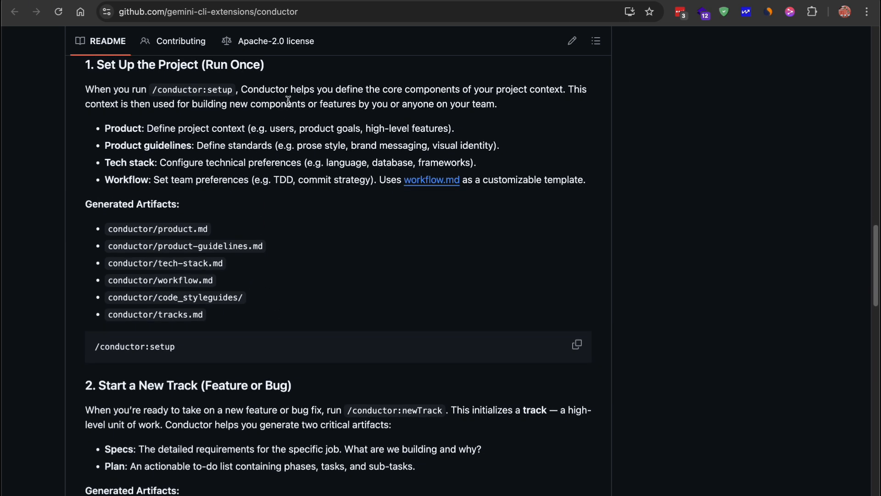
left_click_drag(317, 89, 551, 90)
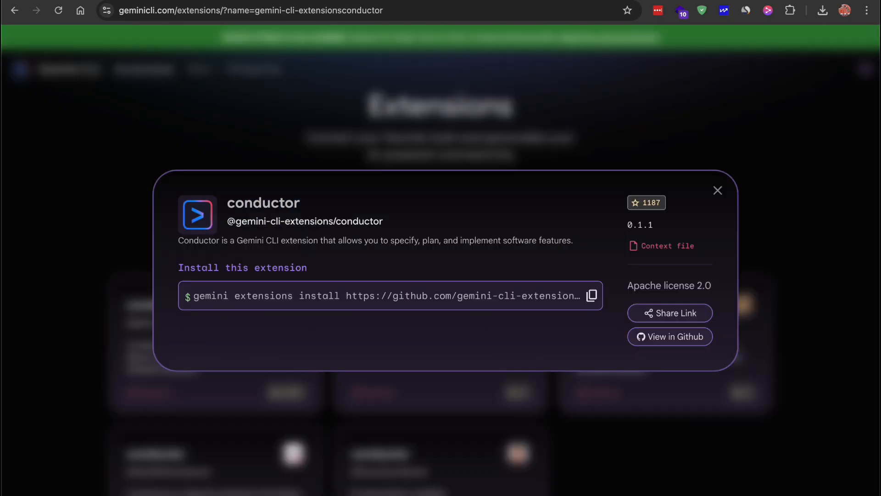
left_click(669, 336)
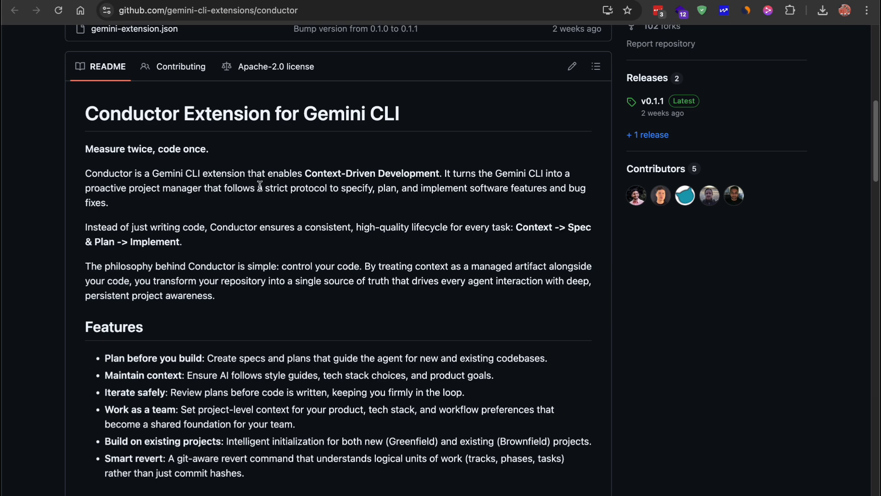
mouse_move(241, 188)
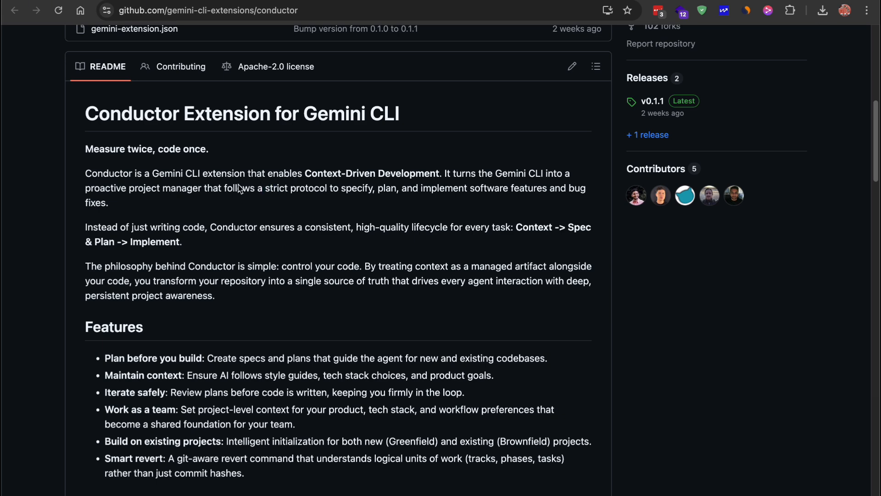
scroll("down", 3)
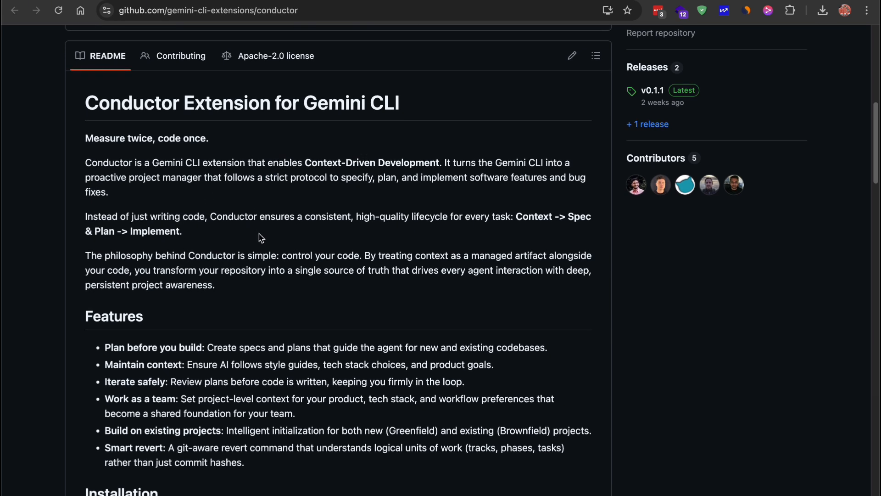
scroll("down", 3)
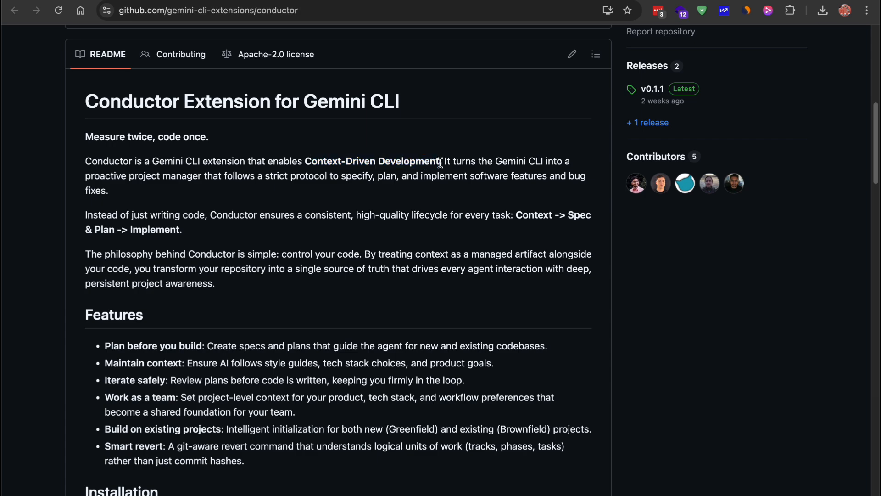
scroll("down", 3)
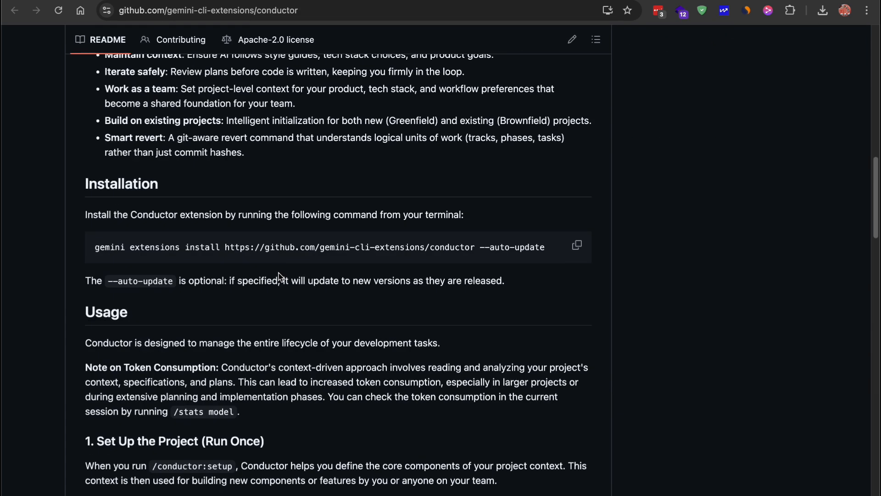
scroll("down", 3)
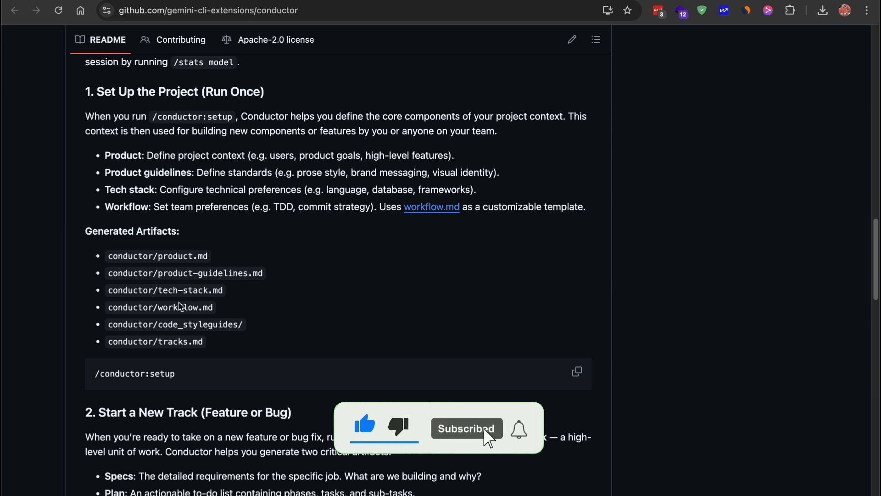
left_click_drag(115, 273, 205, 341)
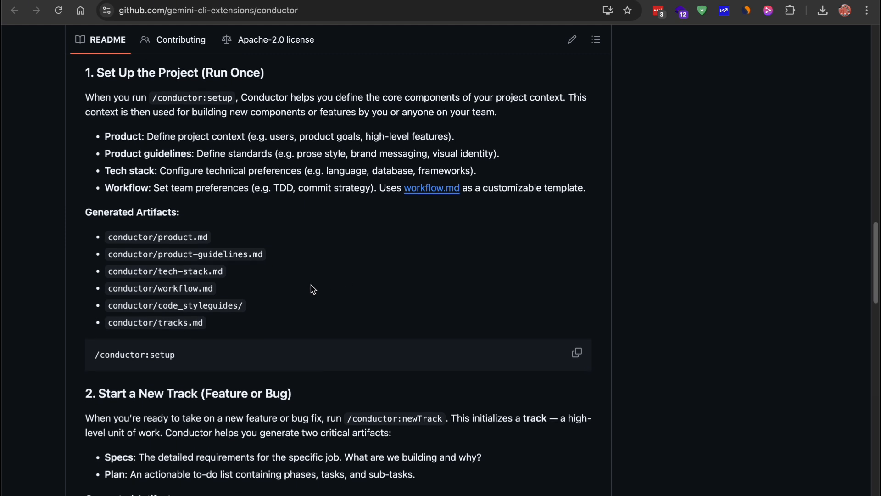
scroll("down", 3)
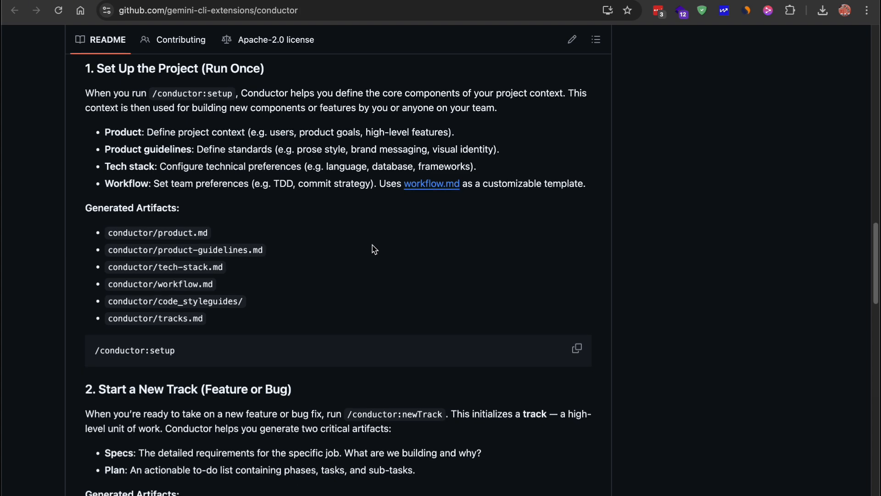
scroll("down", 3)
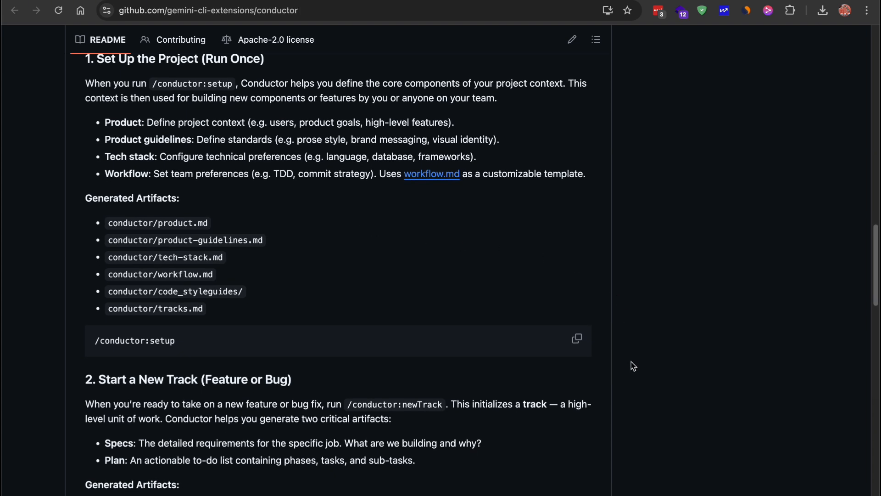